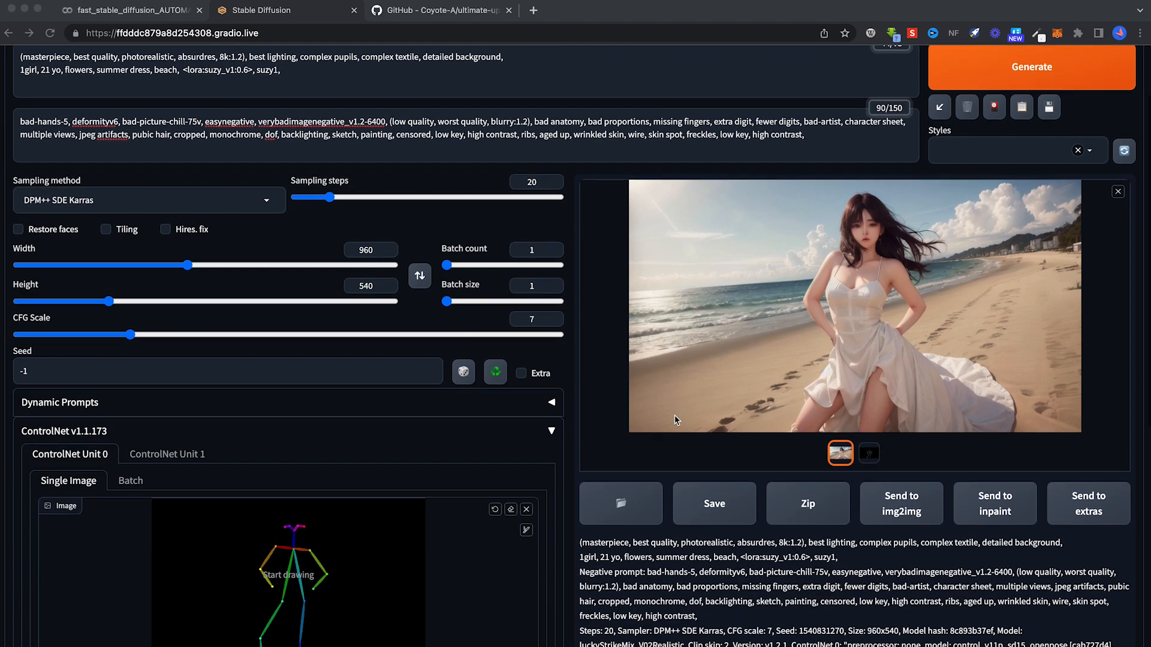
Close the portrait preview and go to the Extensions page's Install from URL form.
scroll(down, 3)
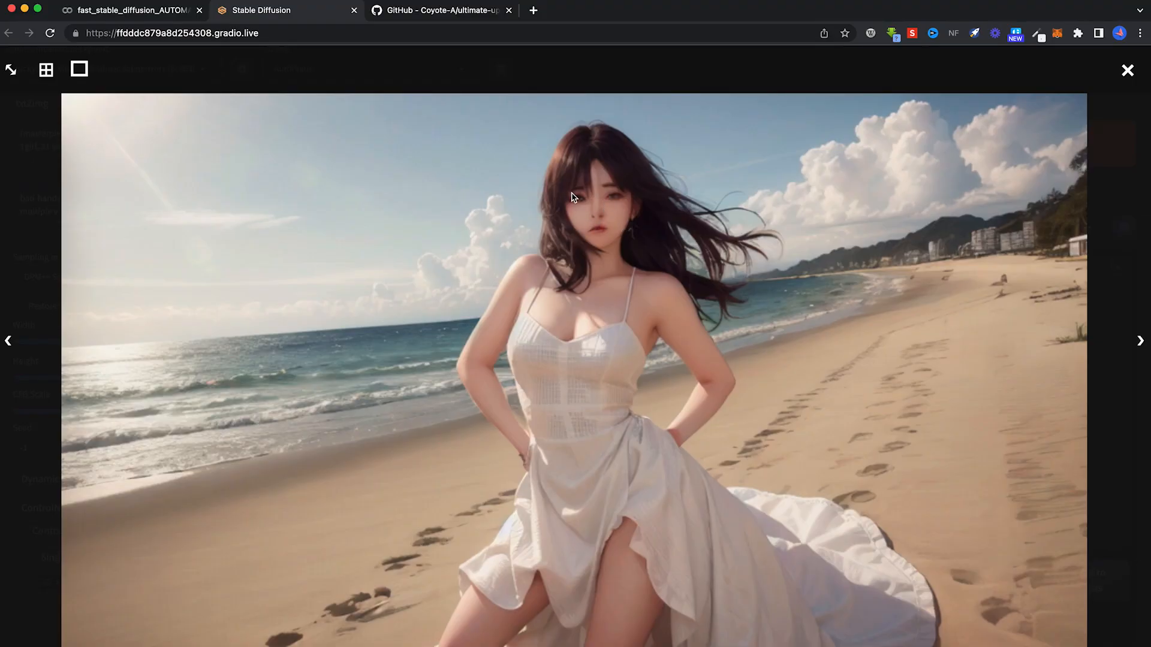
mouse_move(1127, 71)
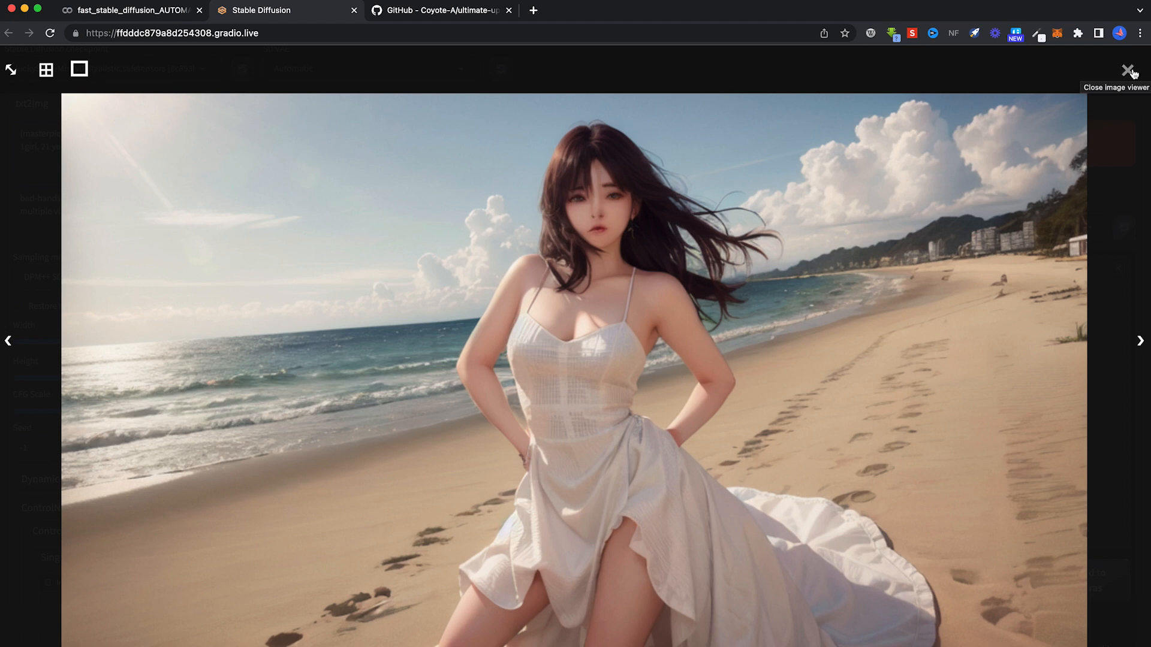
click(1128, 70)
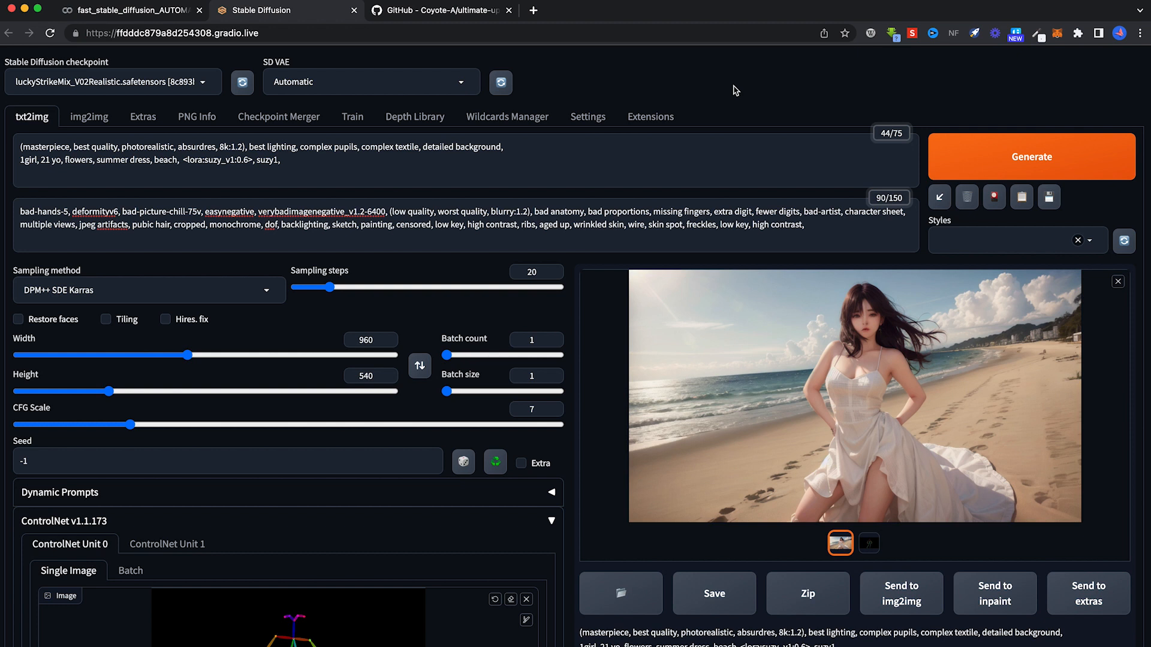
click(852, 394)
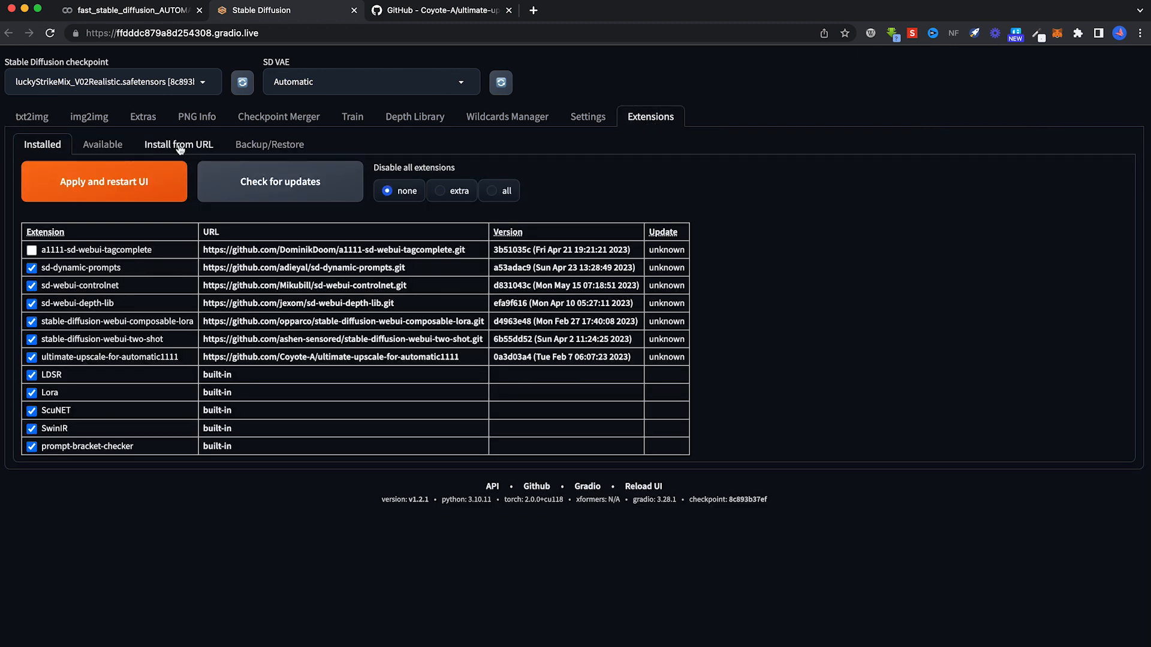
click(178, 144)
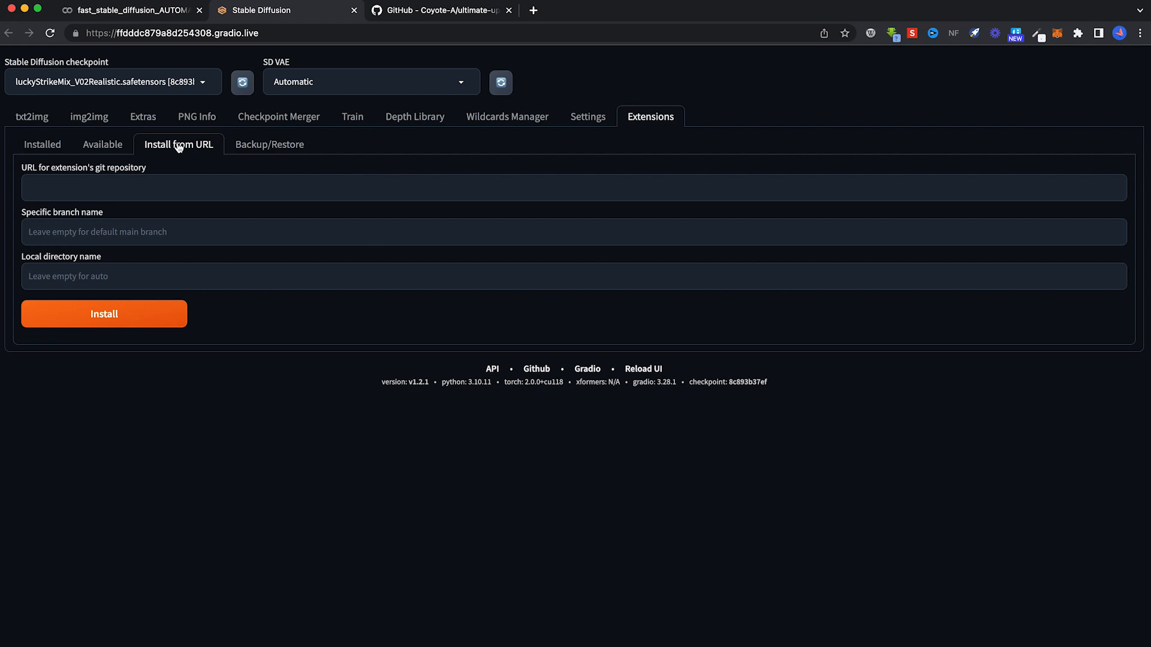
Copy the ultimate-upscale-for-automatic1111 repository address from the GitHub browser tab.
click(440, 11)
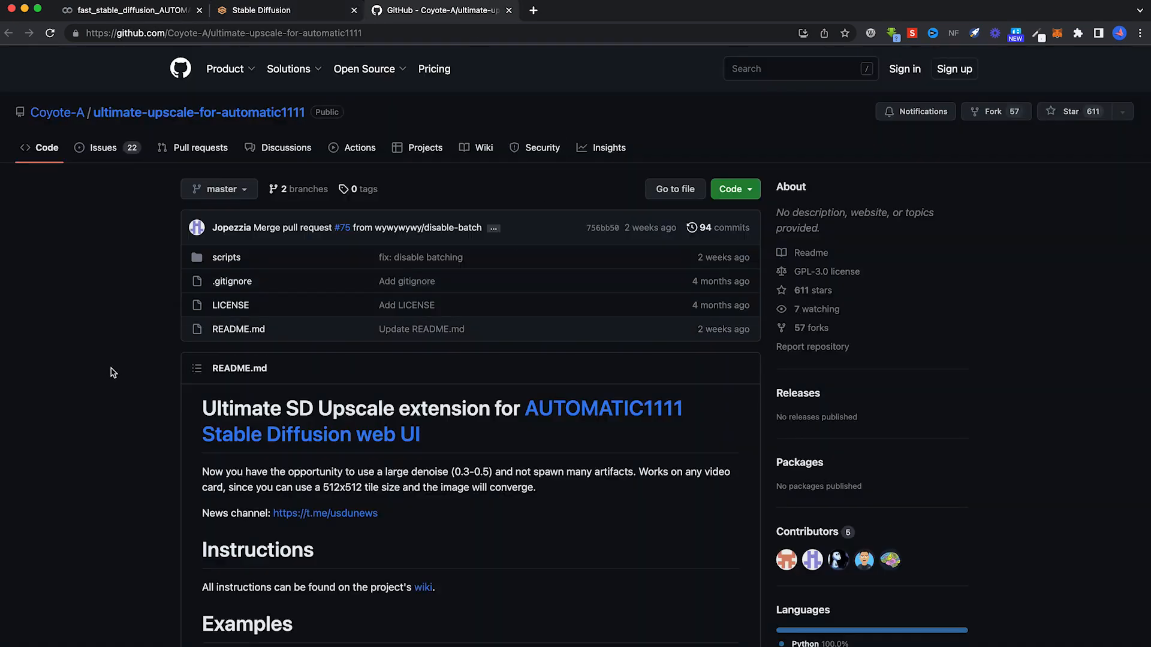
mouse_move(143, 396)
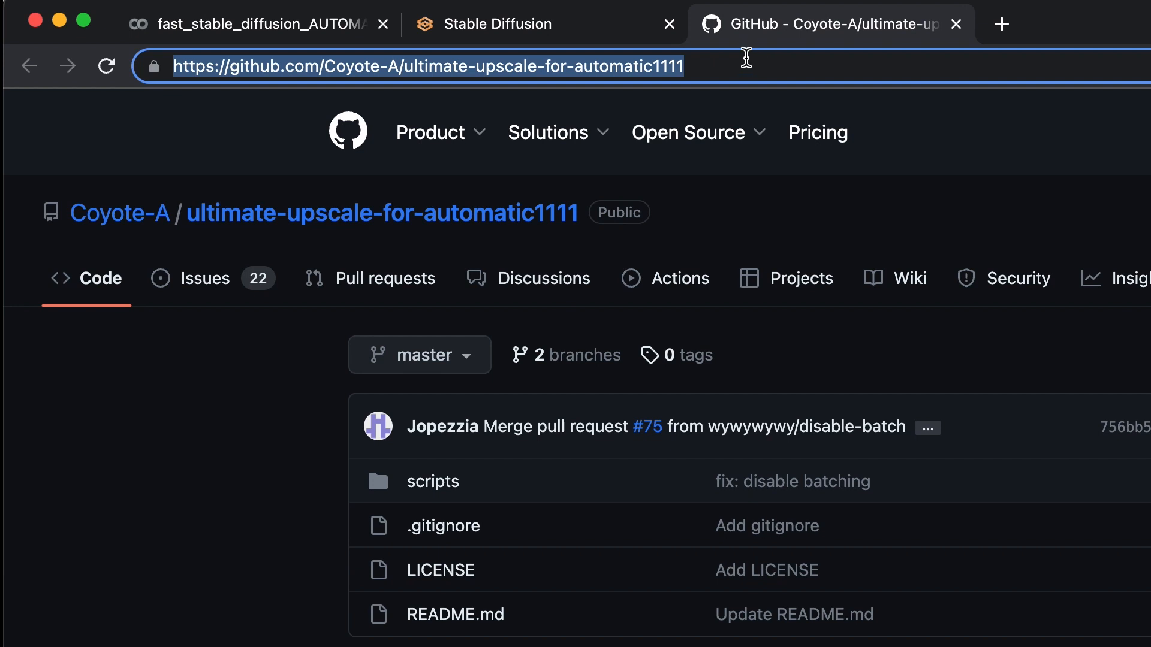
click(543, 24)
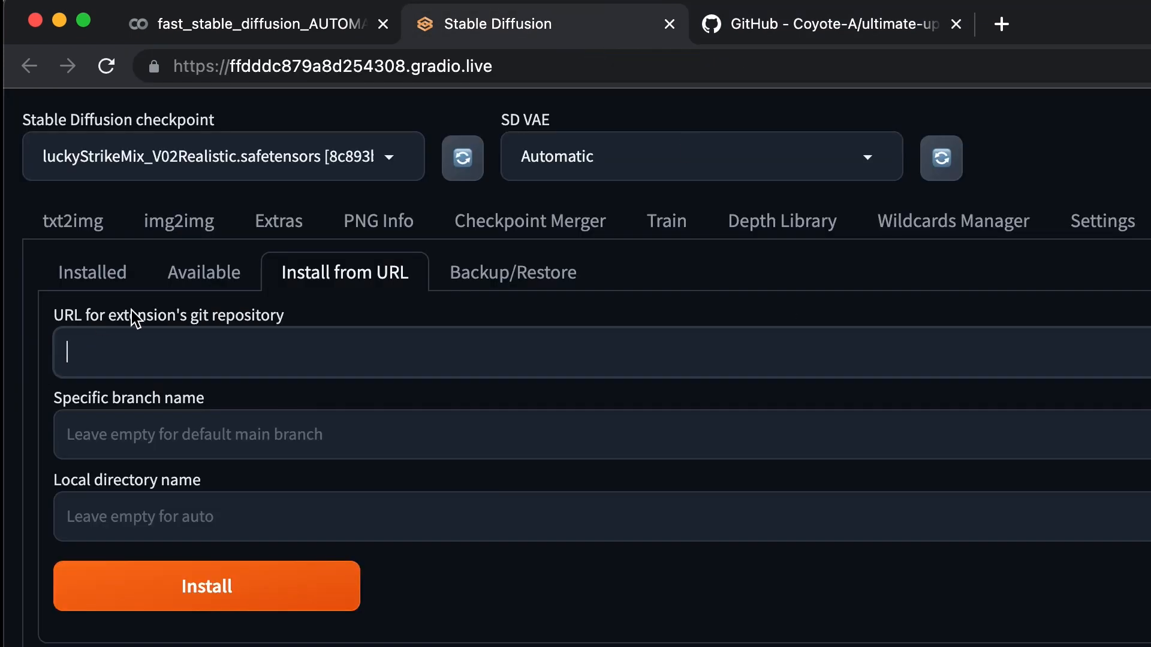
mouse_move(278, 343)
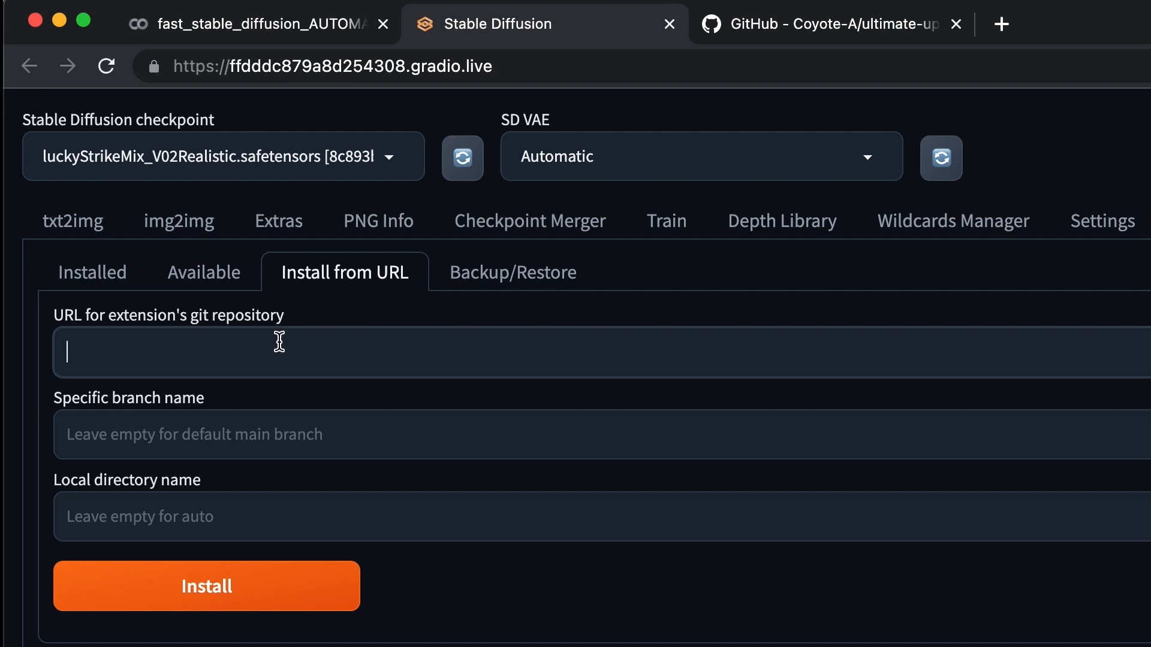
text(https://github.com/Coyote-A/ultimate-upscale-for-automatic1111)
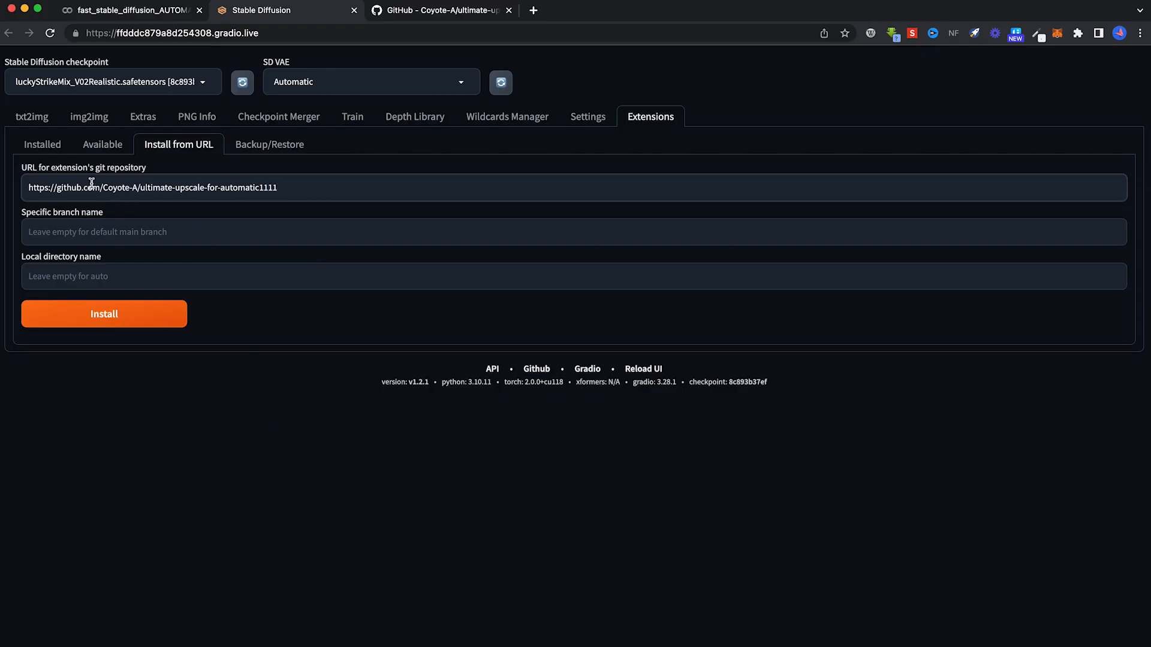
click(42, 144)
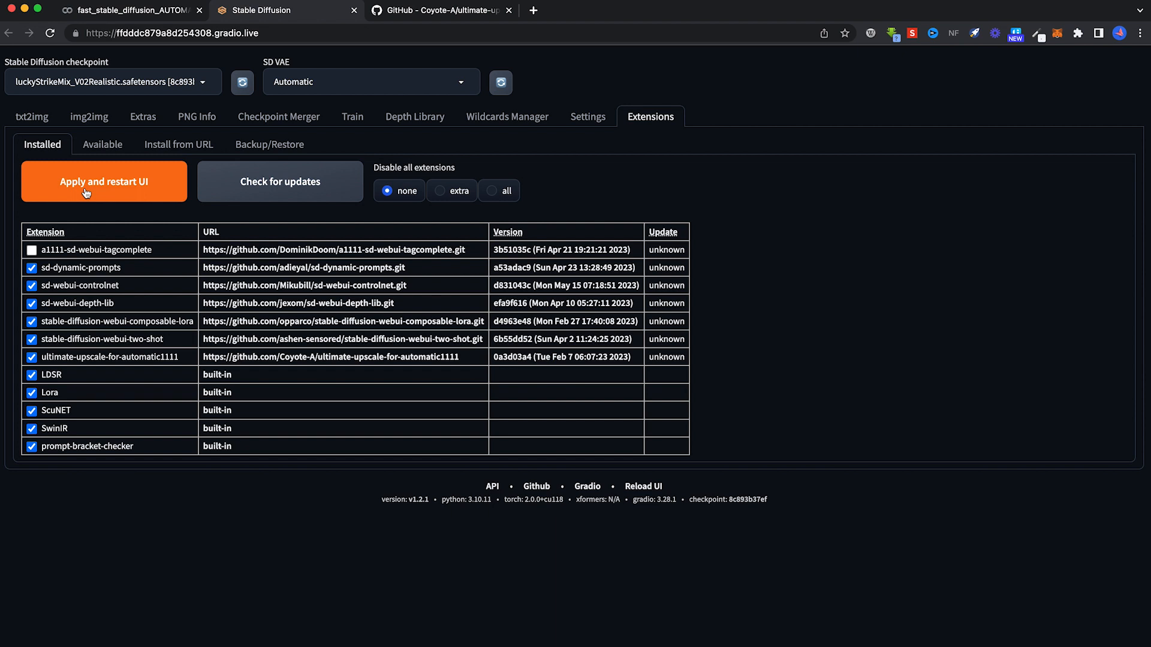
click(128, 10)
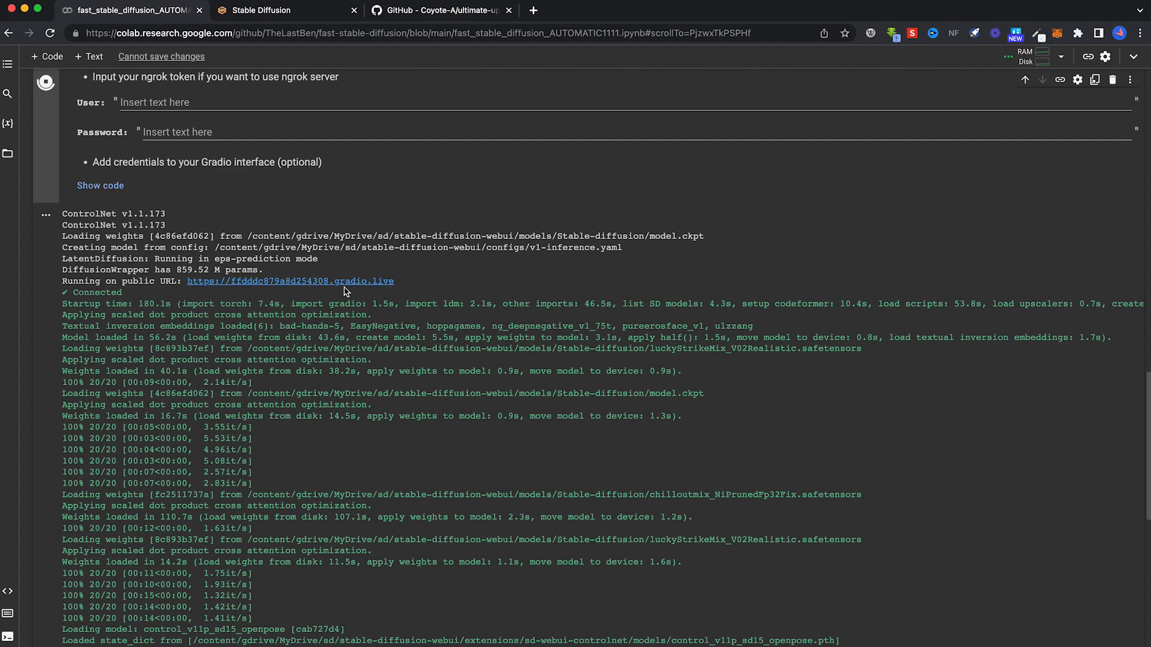
Reopen the restarted web UI through the Colab notebook's public gradio.live link.
click(285, 9)
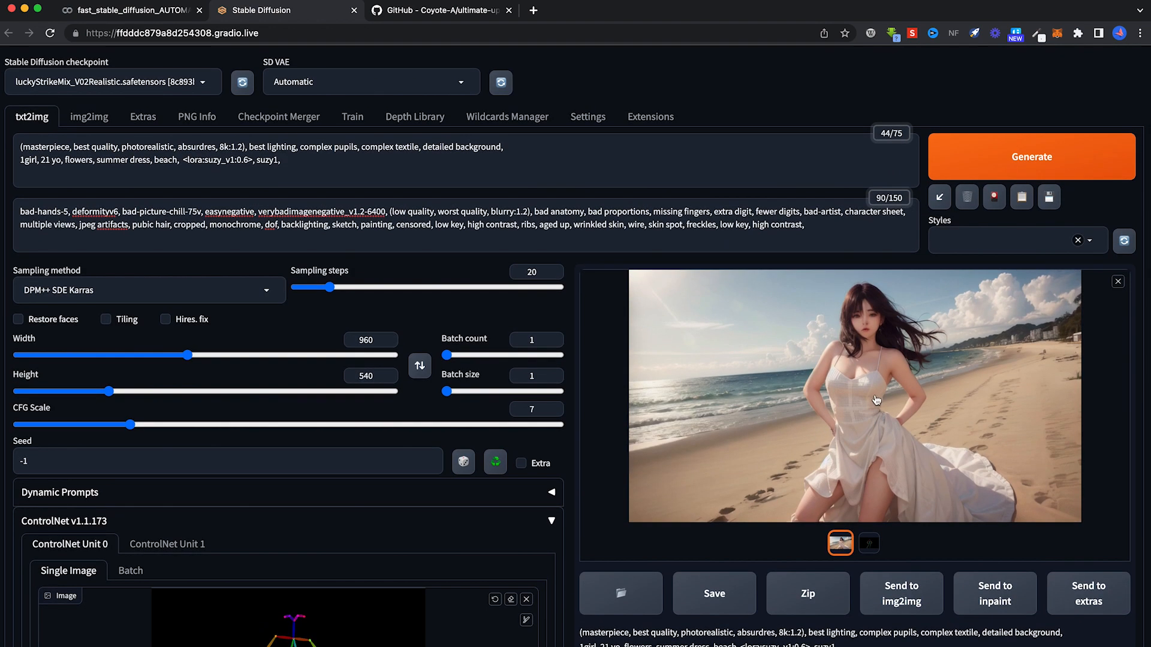
Preview the beach portrait full size, then send it with its prompts to img2img.
click(875, 399)
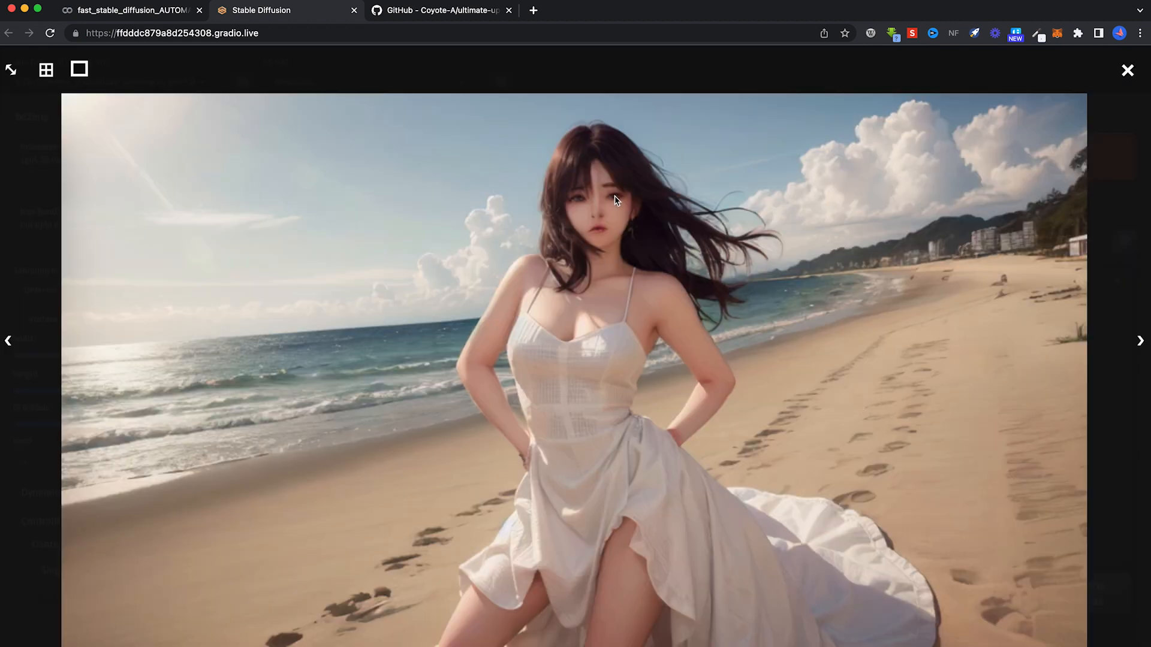
mouse_move(1127, 71)
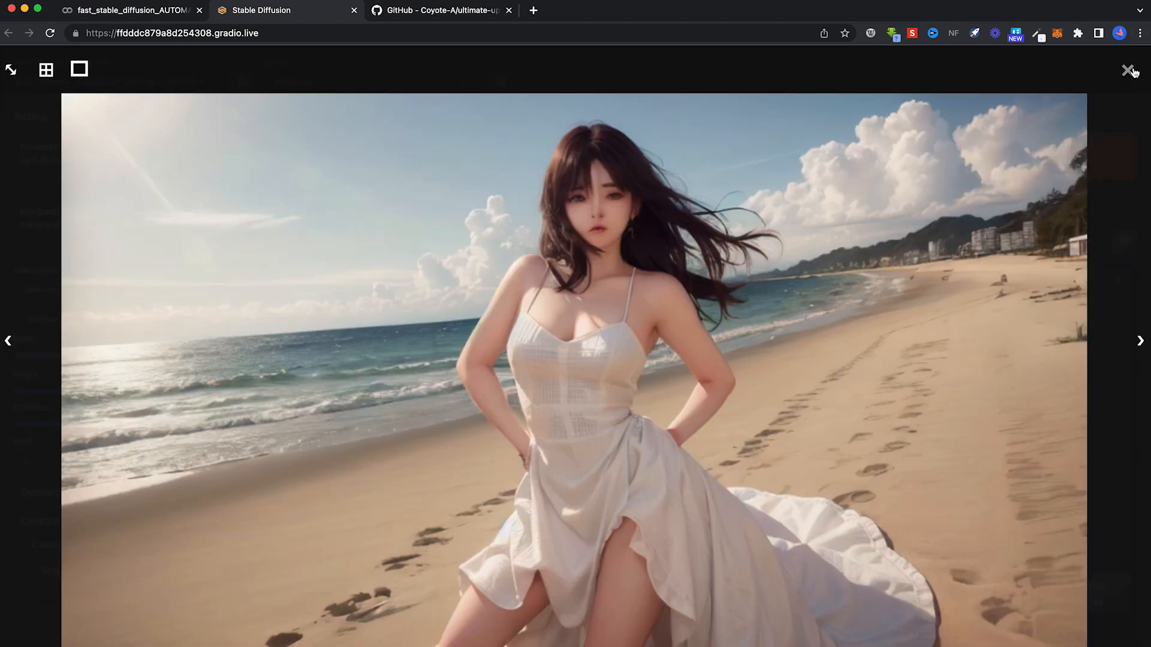
click(1128, 71)
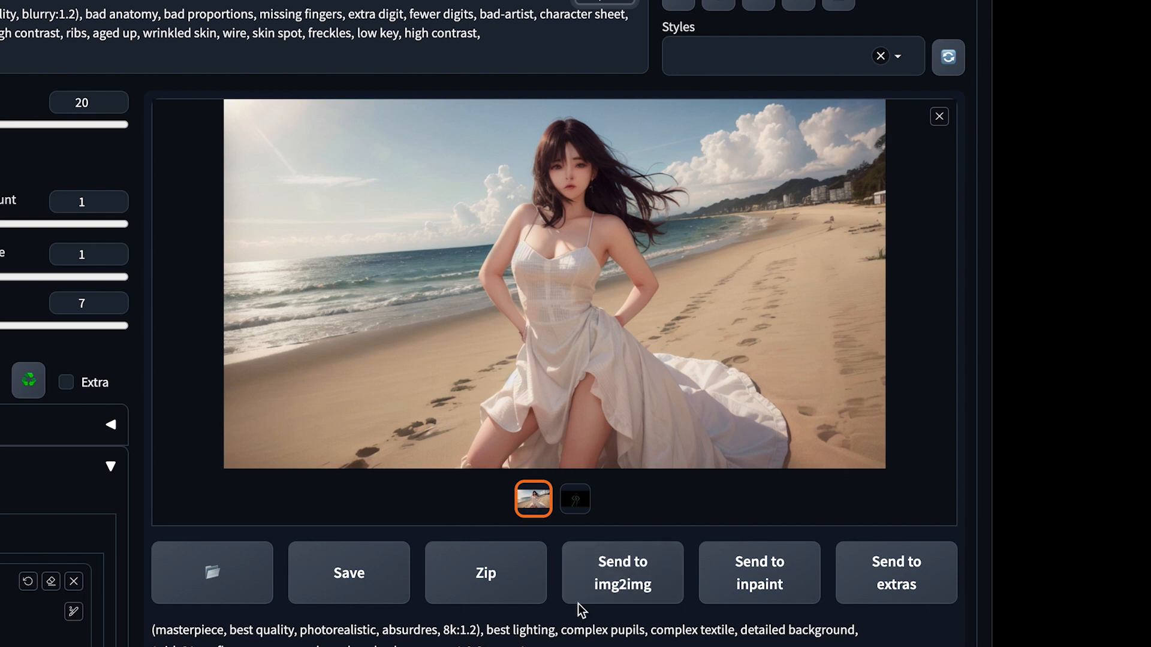
scroll(down, 3)
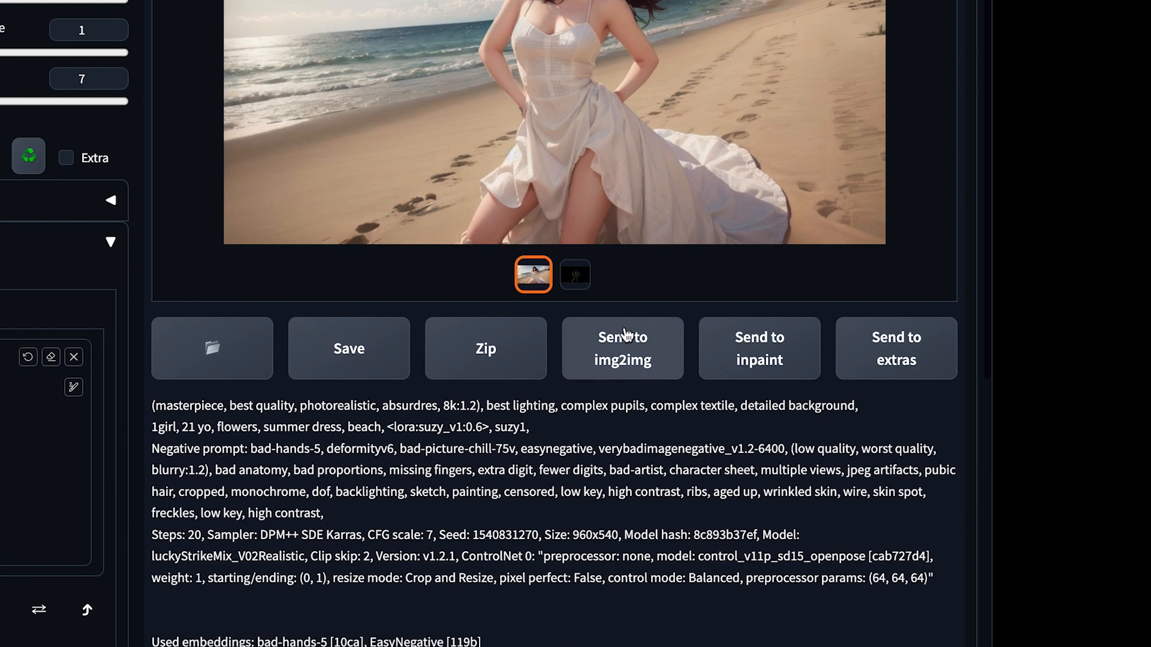
click(622, 348)
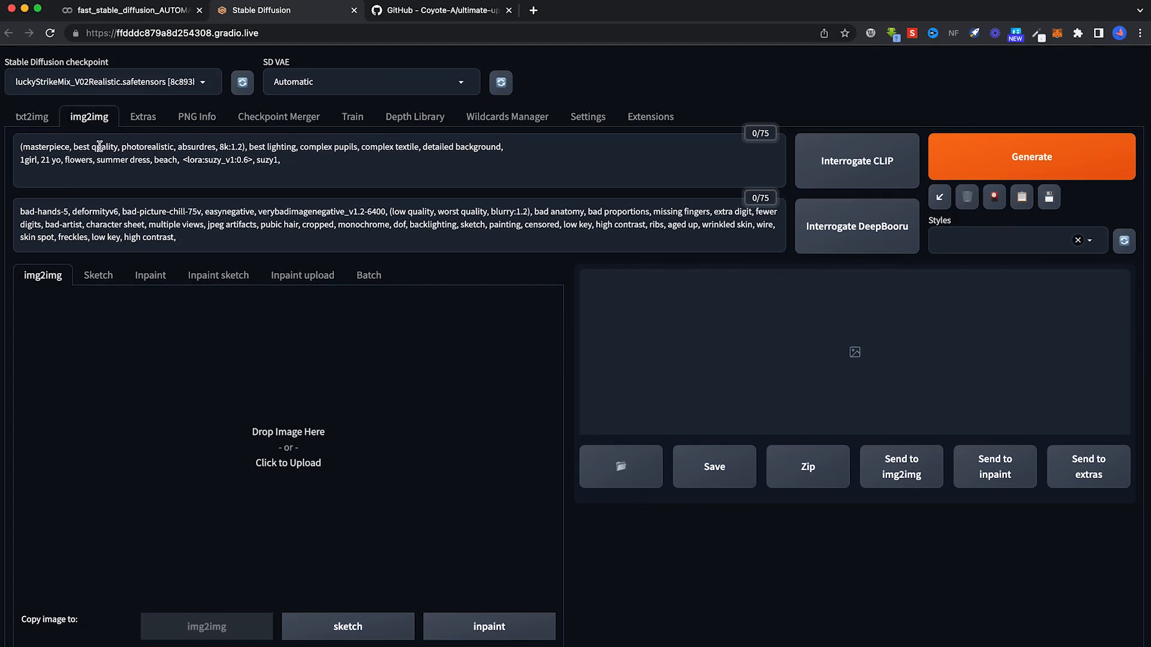
Select DPM++ SDE Karras as the img2img sampling method for the 960×540 portrait.
click(288, 432)
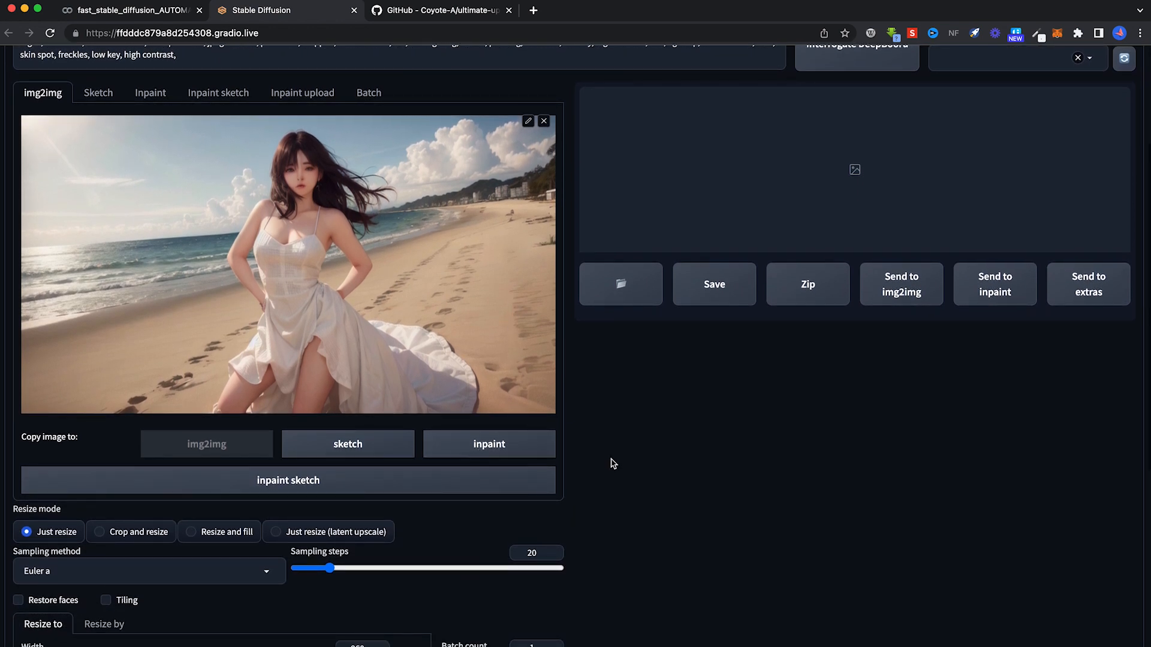
scroll(down, 3)
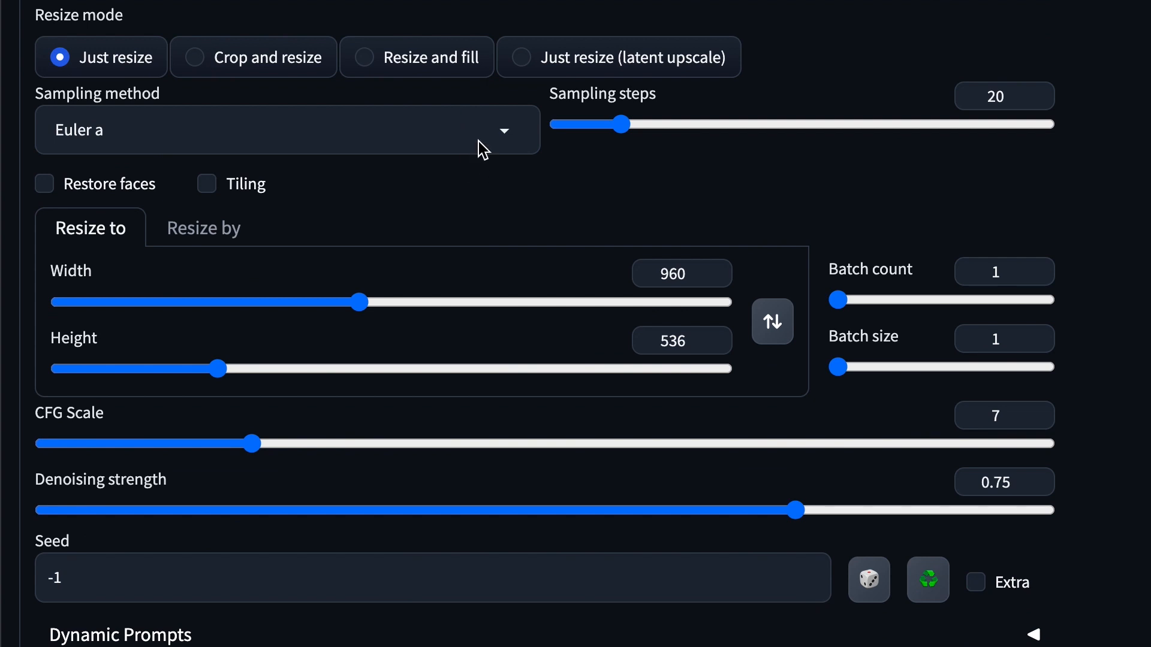
mouse_move(502, 139)
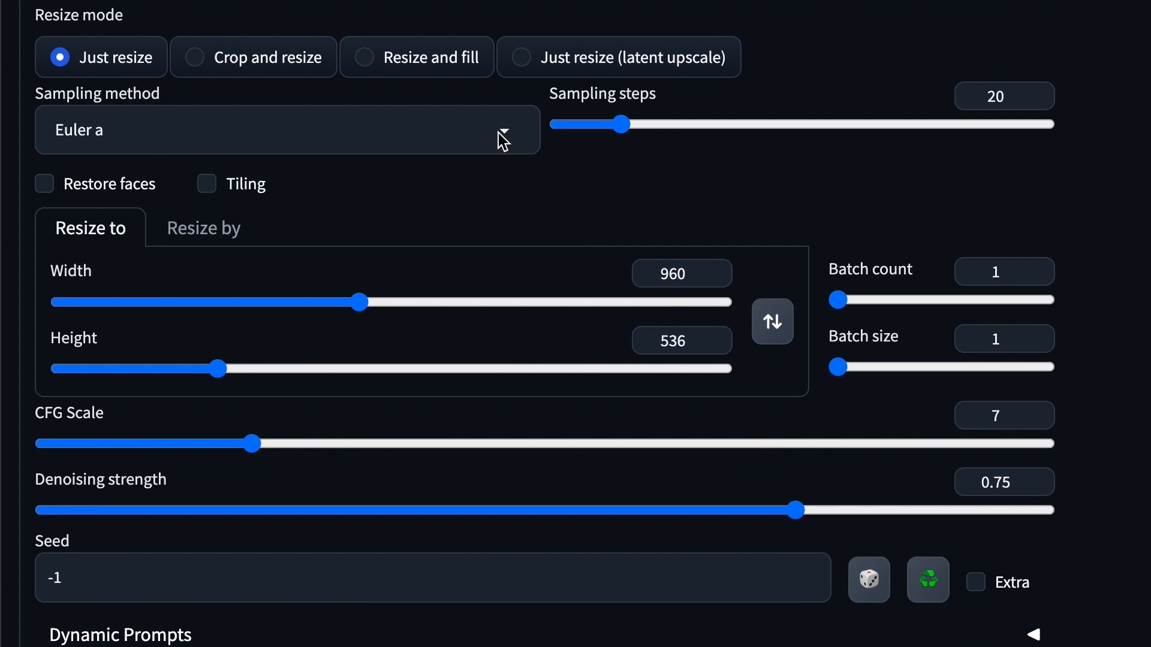
click(286, 129)
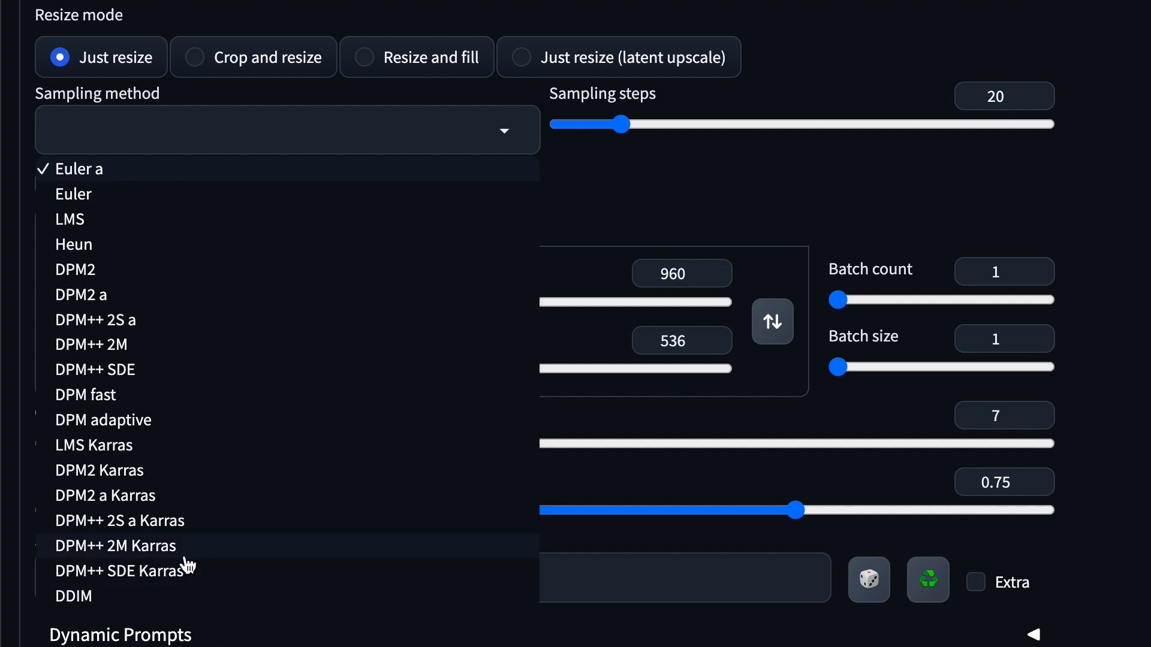
click(121, 571)
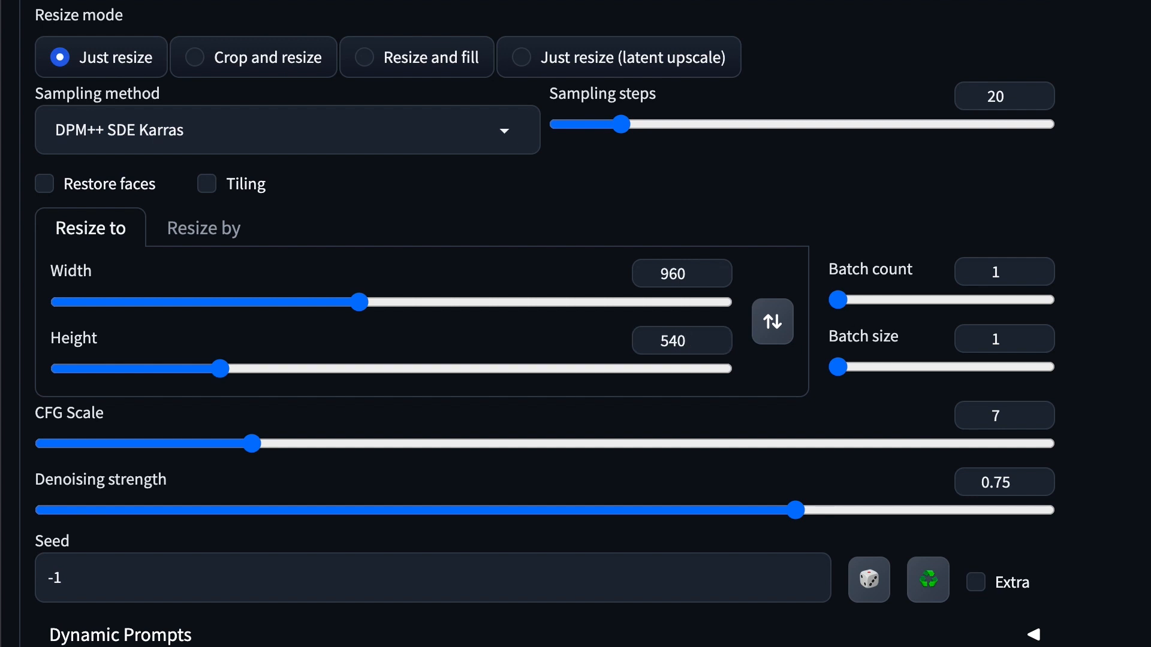
Replace the denoising strength value 0.75 with 0.35, leaving CFG scale at 7.
scroll(down, 3)
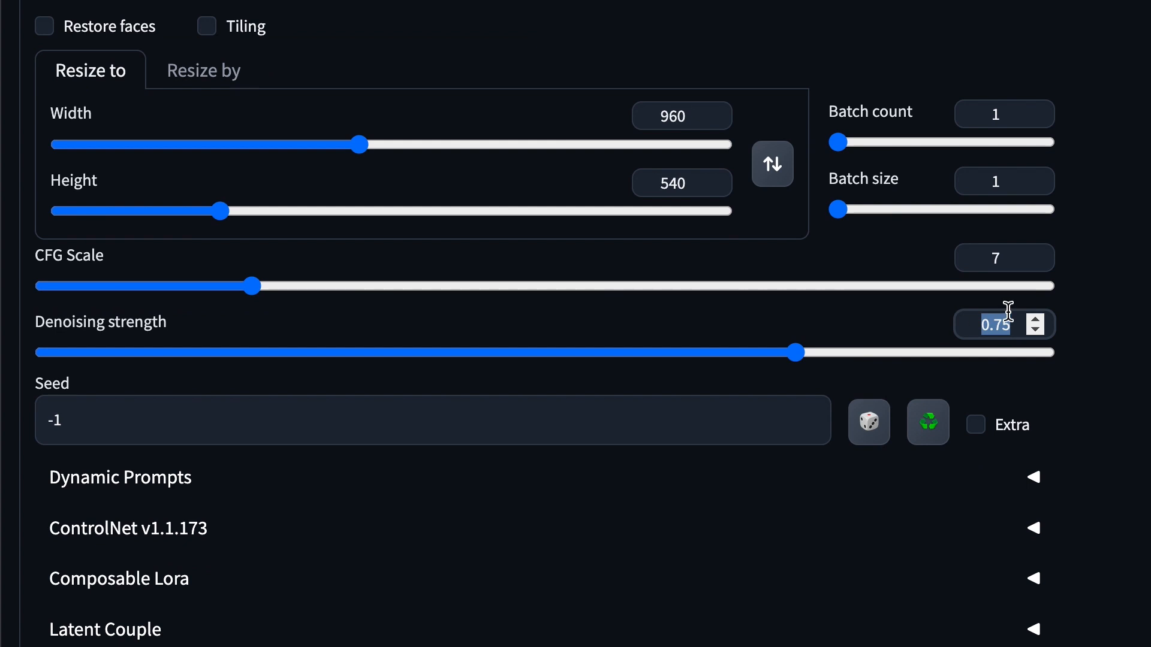
drag(794, 353, 397, 352)
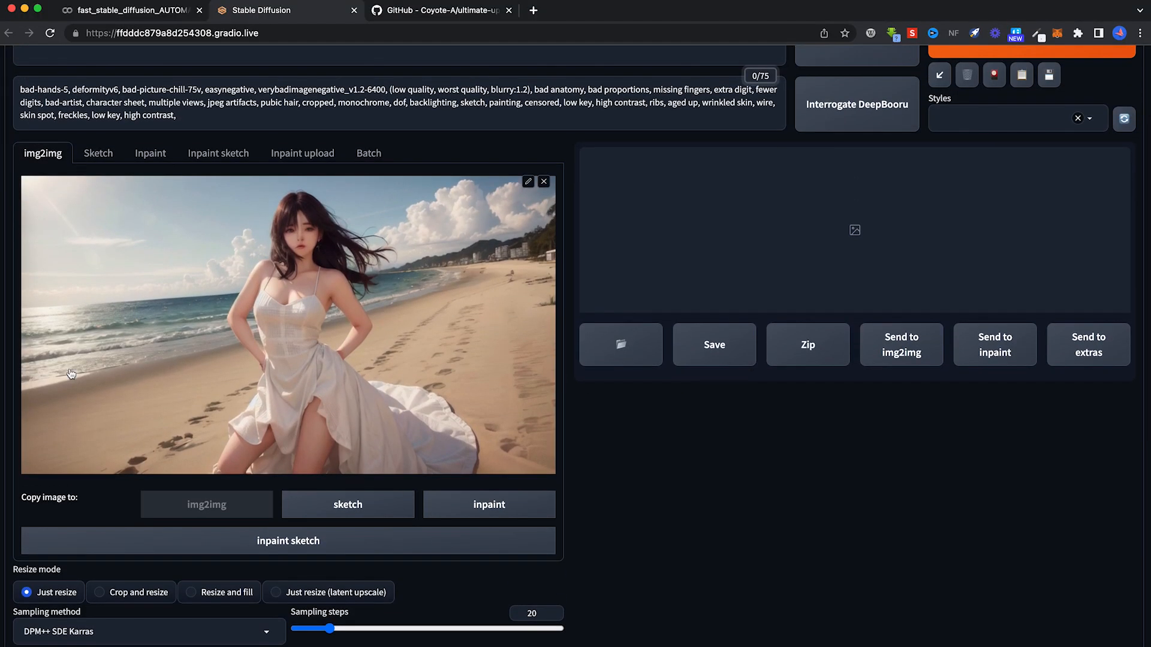
scroll(down, 3)
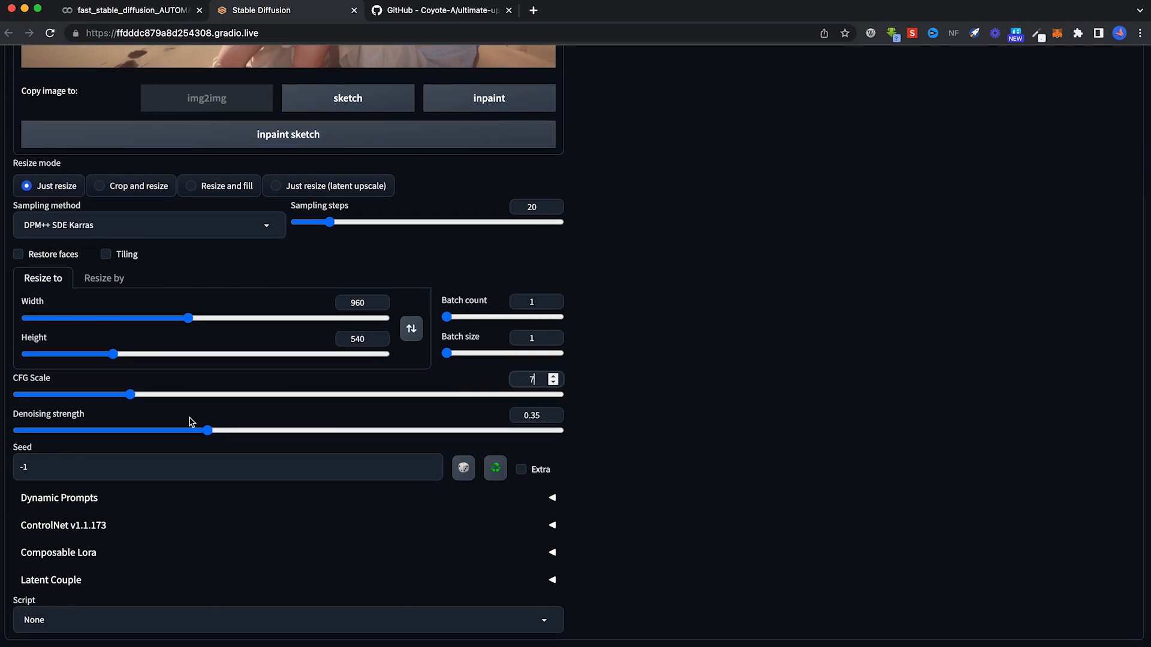
mouse_move(828, 441)
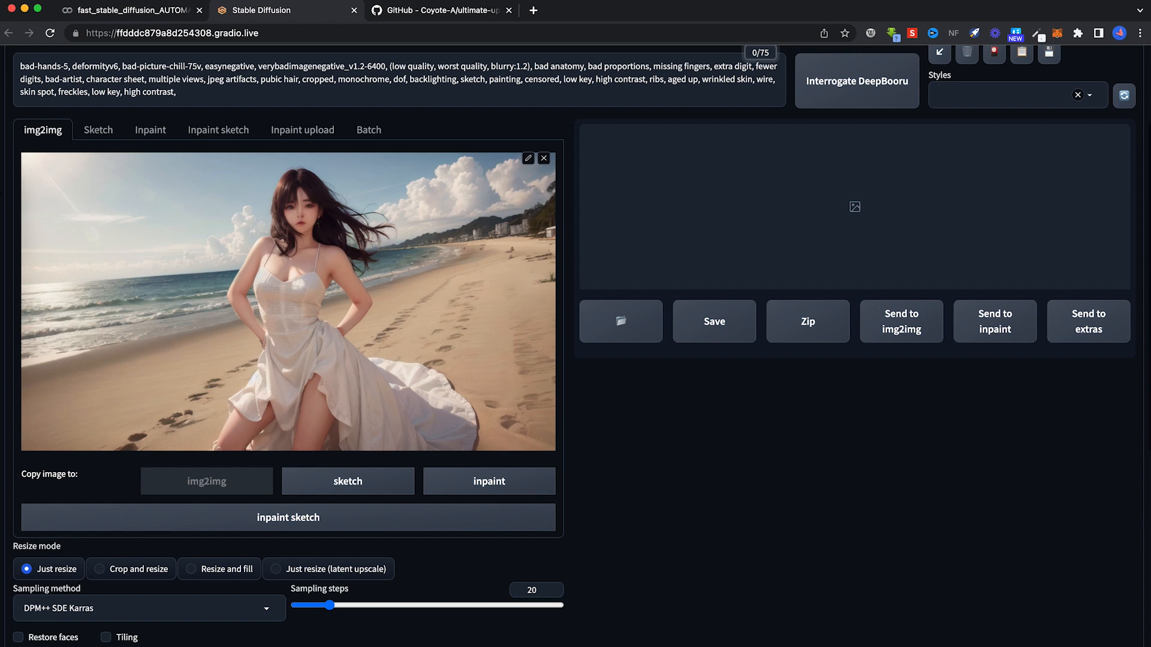
Choose Ultimate SD upscale as the img2img script to reveal its upscaling options.
scroll(down, 3)
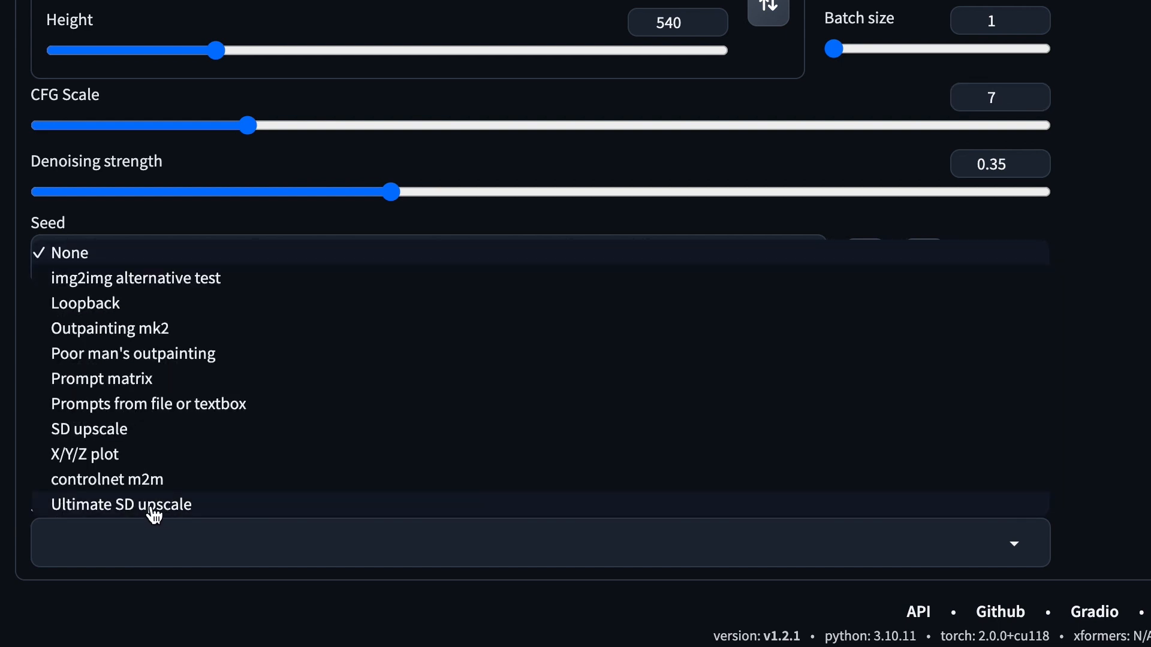
mouse_move(160, 514)
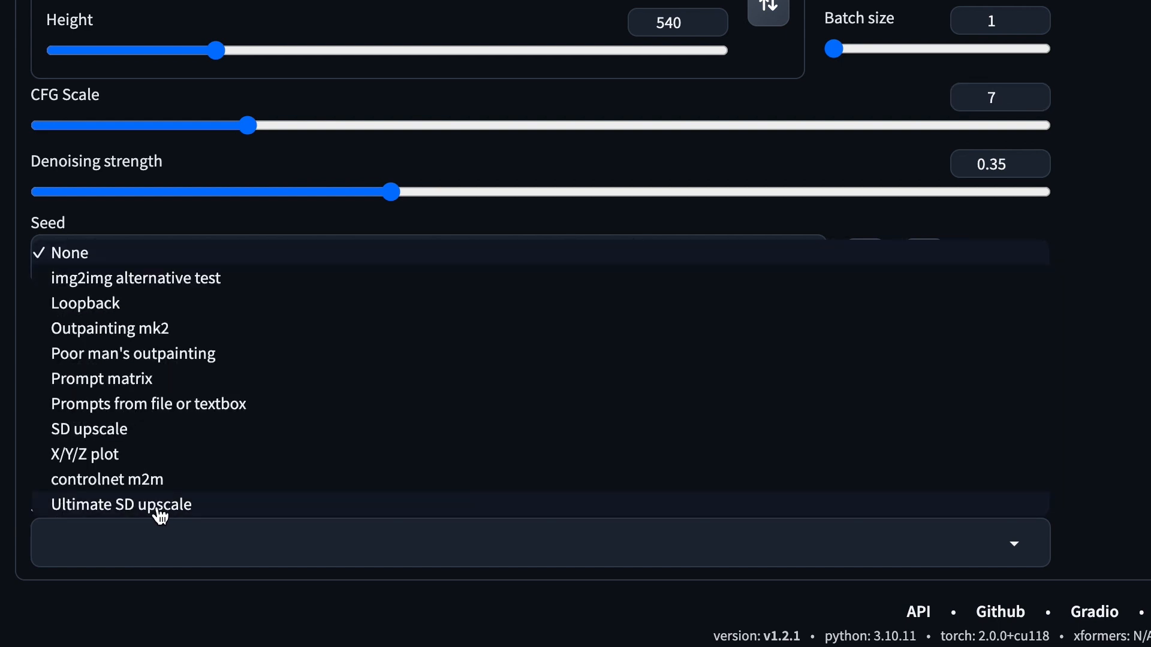
click(121, 505)
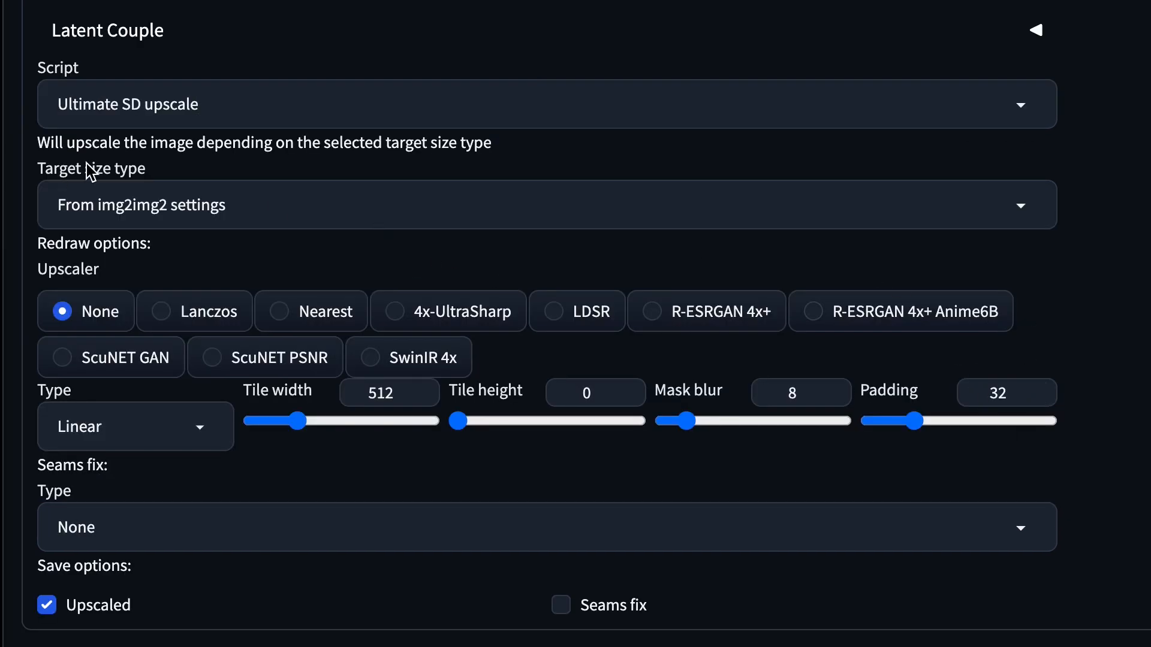
Set target size to scale 2 from image size, upscaler R-ESRGAN 4x+, Chess tiles 768×768, mask blur 16.
click(547, 205)
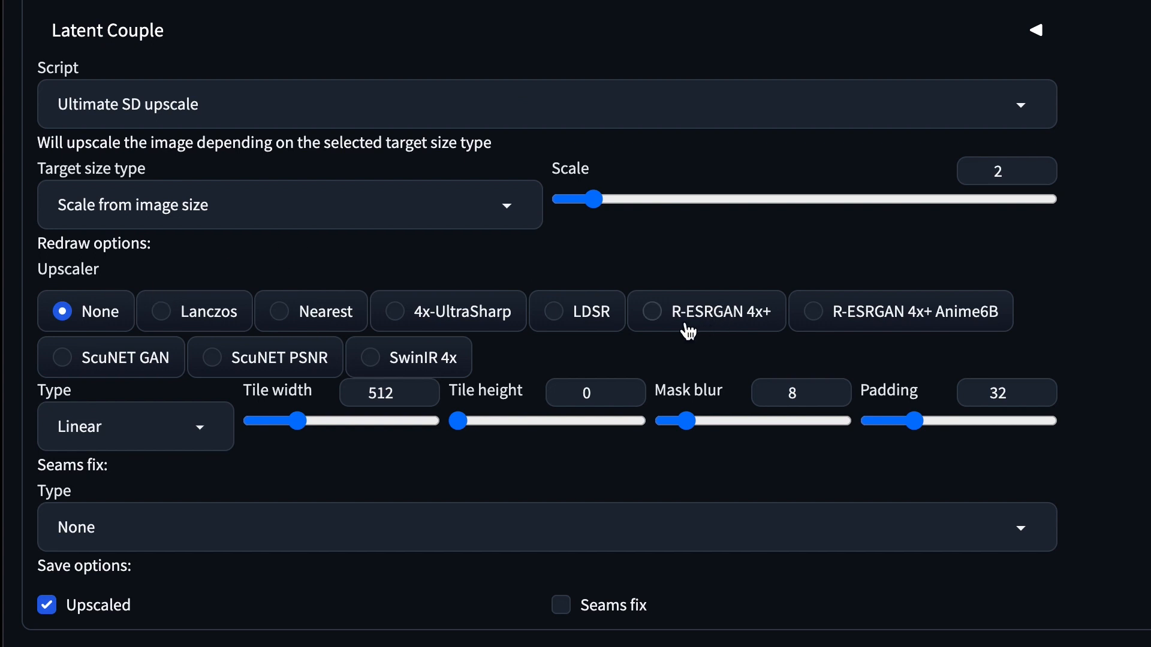
click(649, 312)
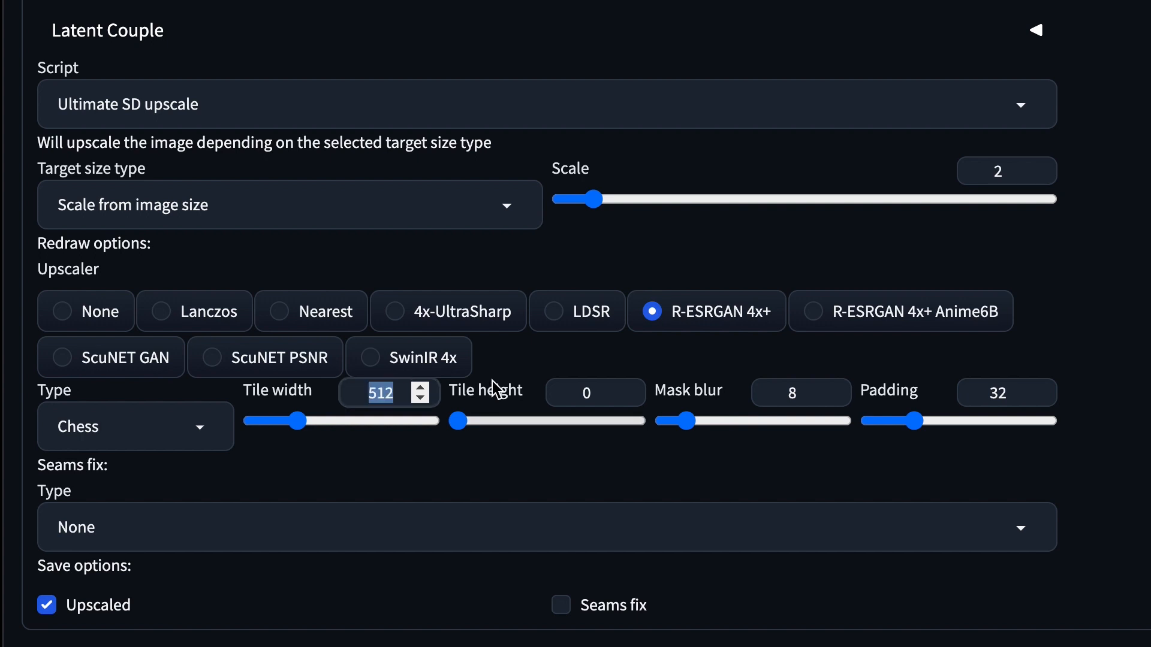
click(587, 392)
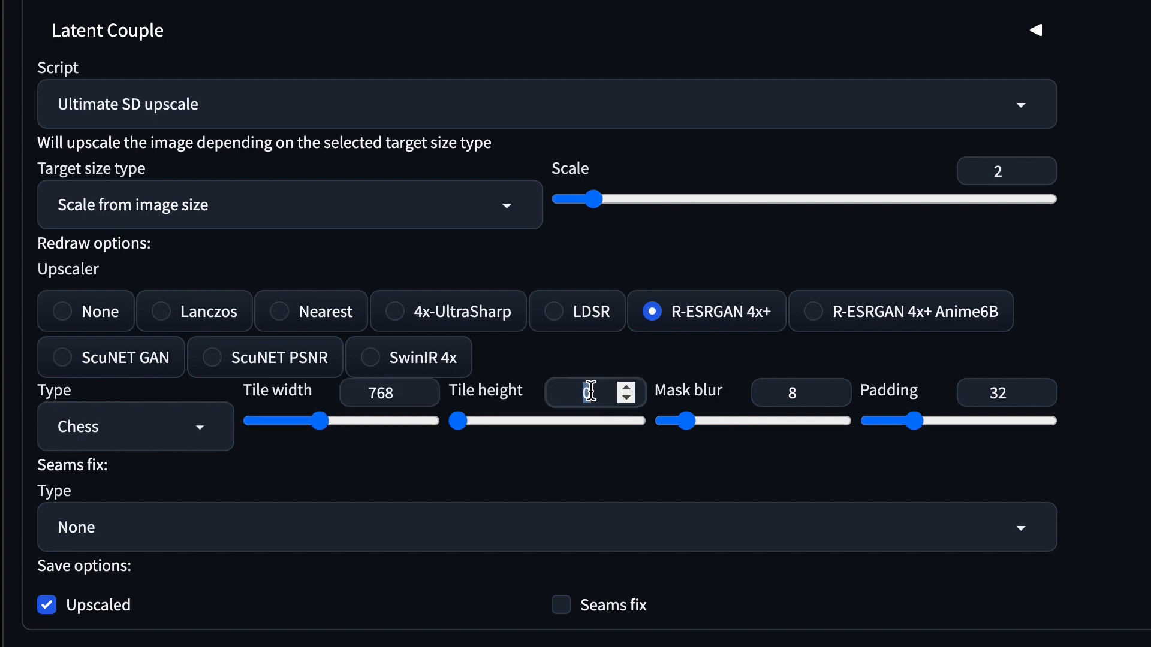
text(768)
click(801, 393)
text(16)
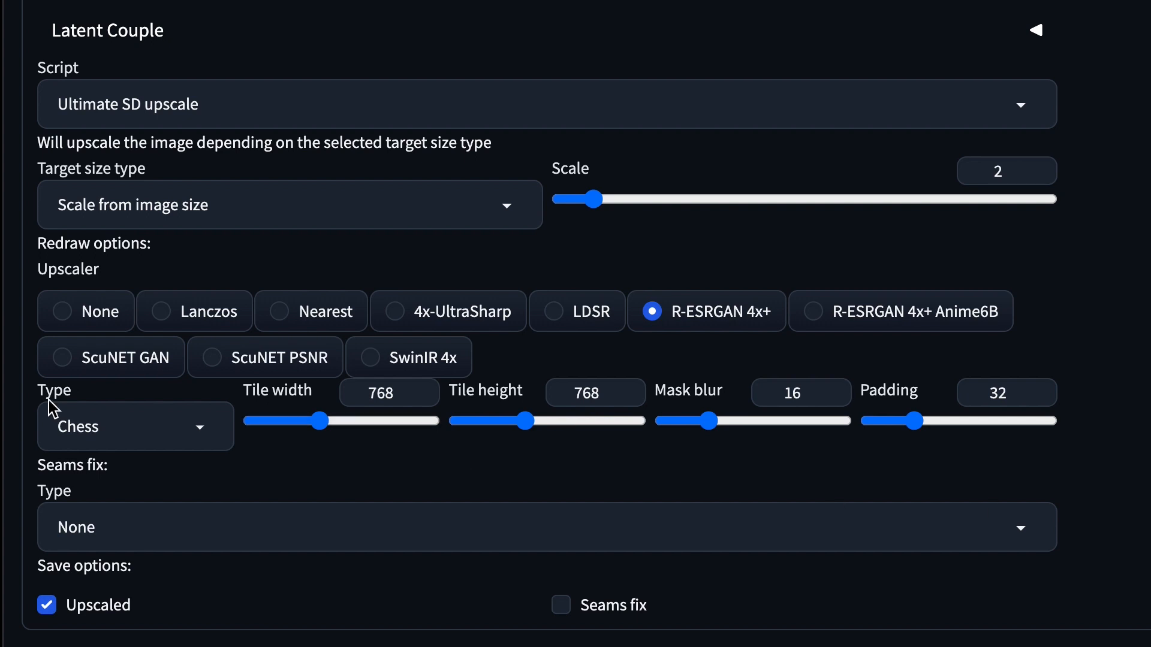
mouse_move(53, 410)
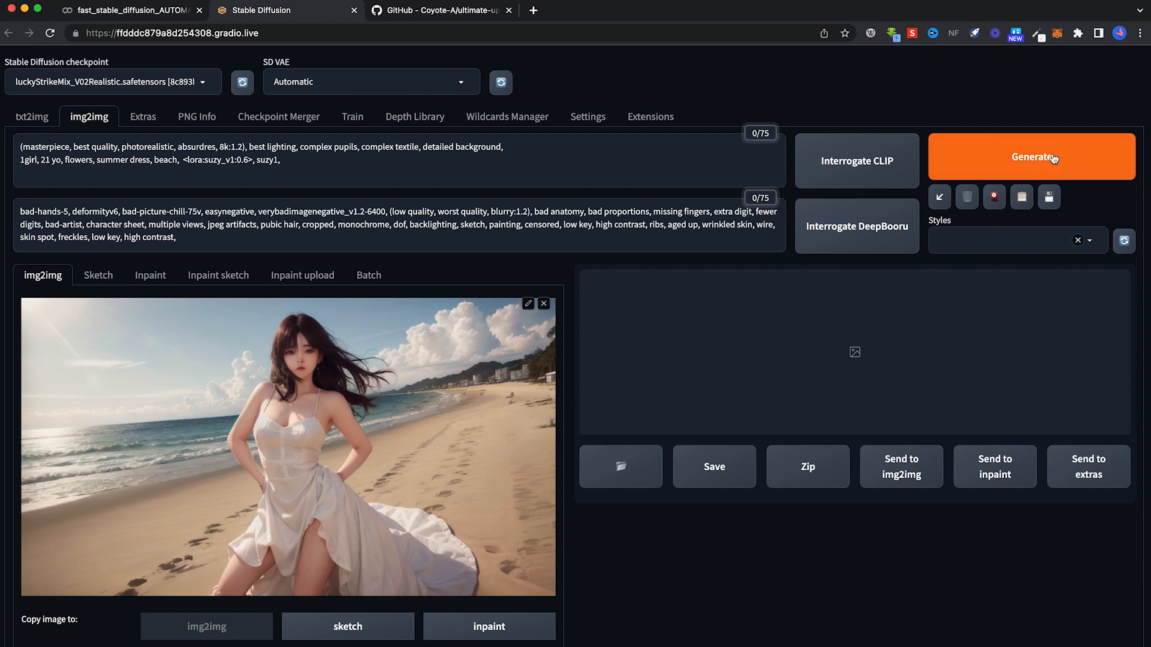
Generate the Ultimate SD upscaled version of the beach portrait in img2img.
click(1031, 156)
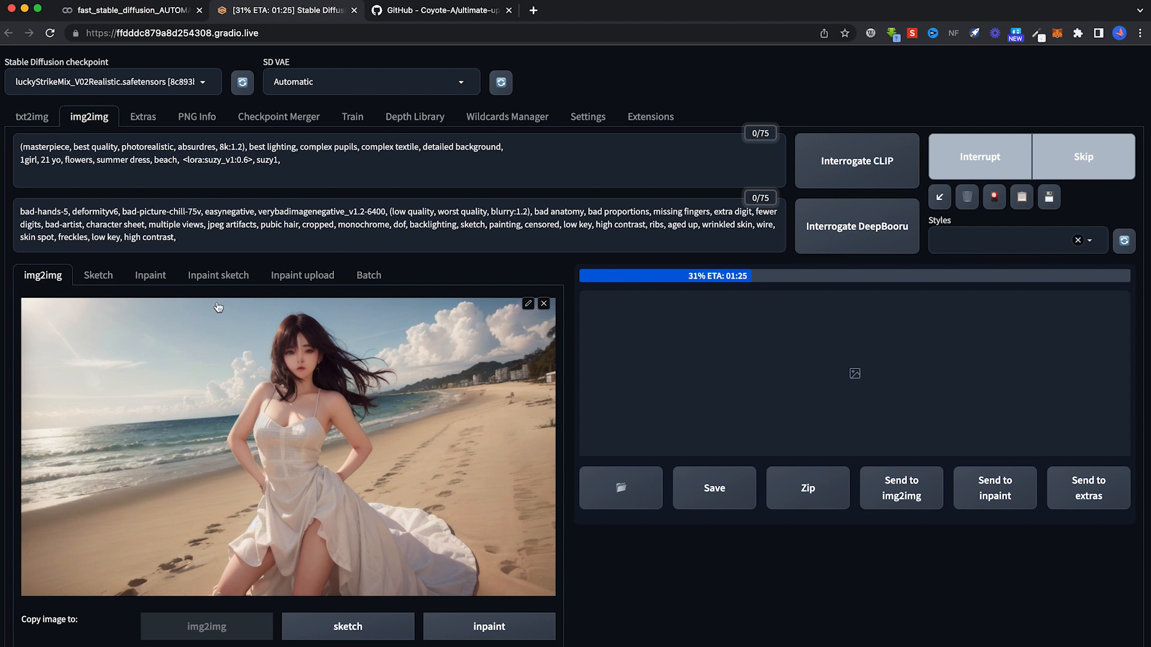
mouse_move(203, 308)
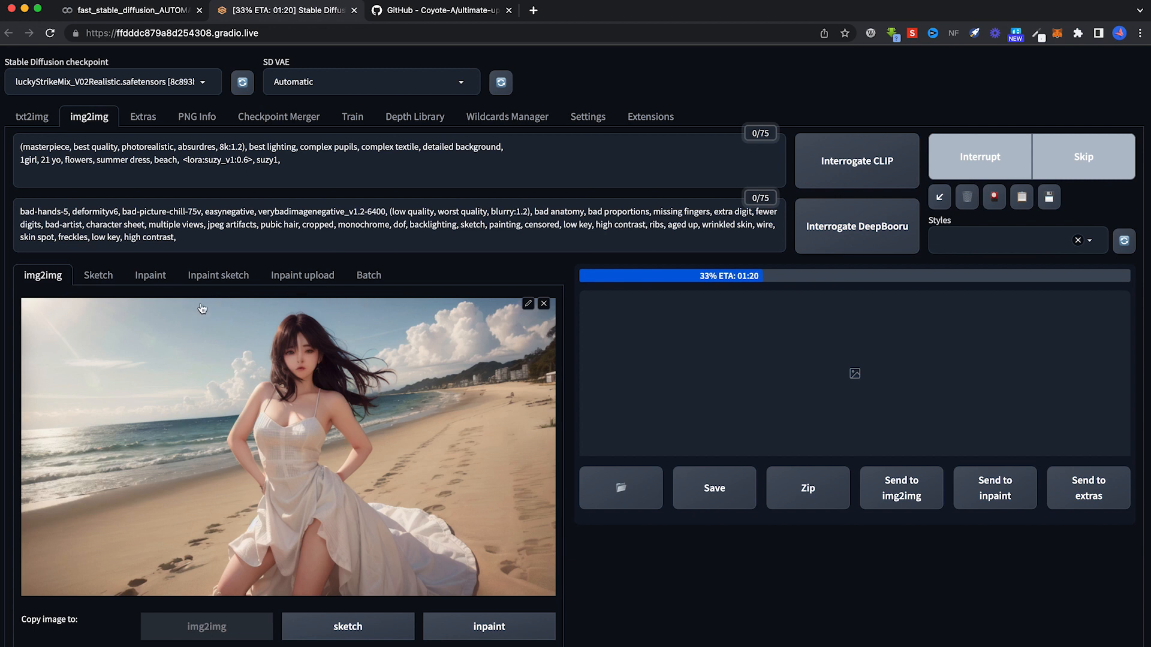
mouse_move(308, 312)
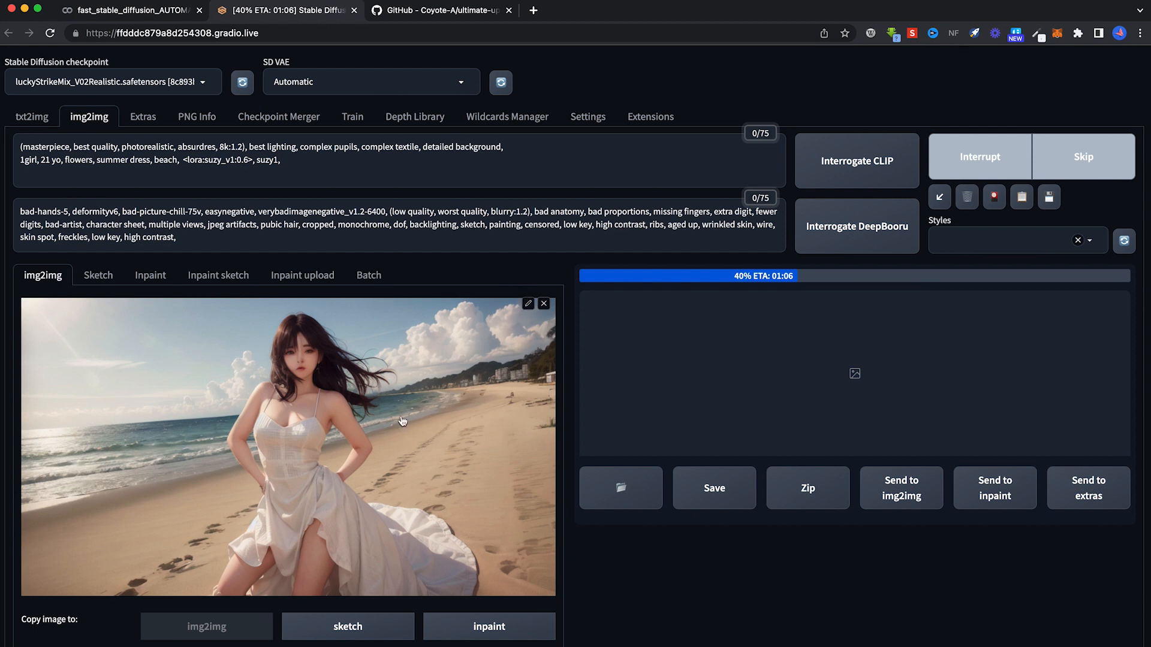
mouse_move(409, 415)
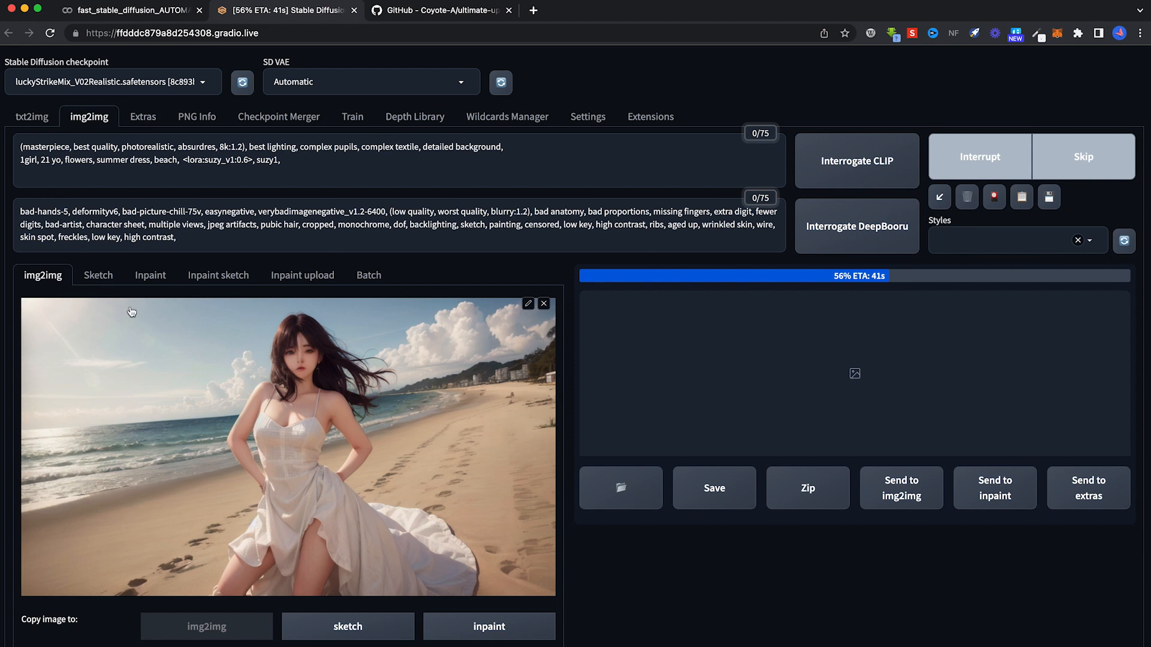
mouse_move(355, 397)
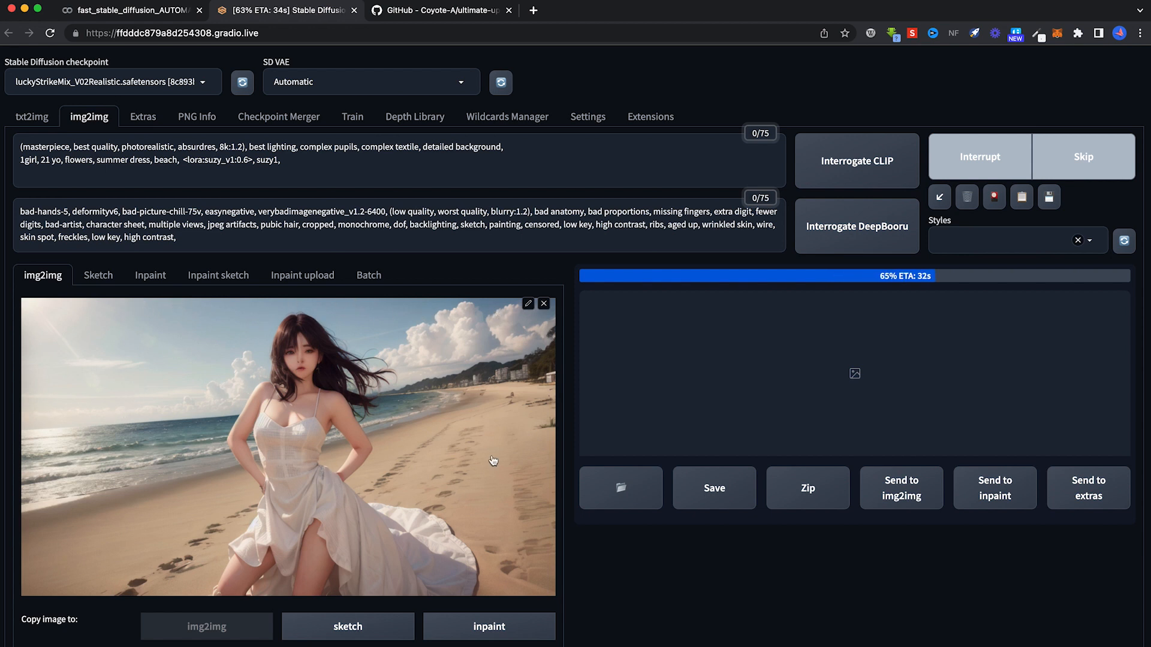
mouse_move(513, 486)
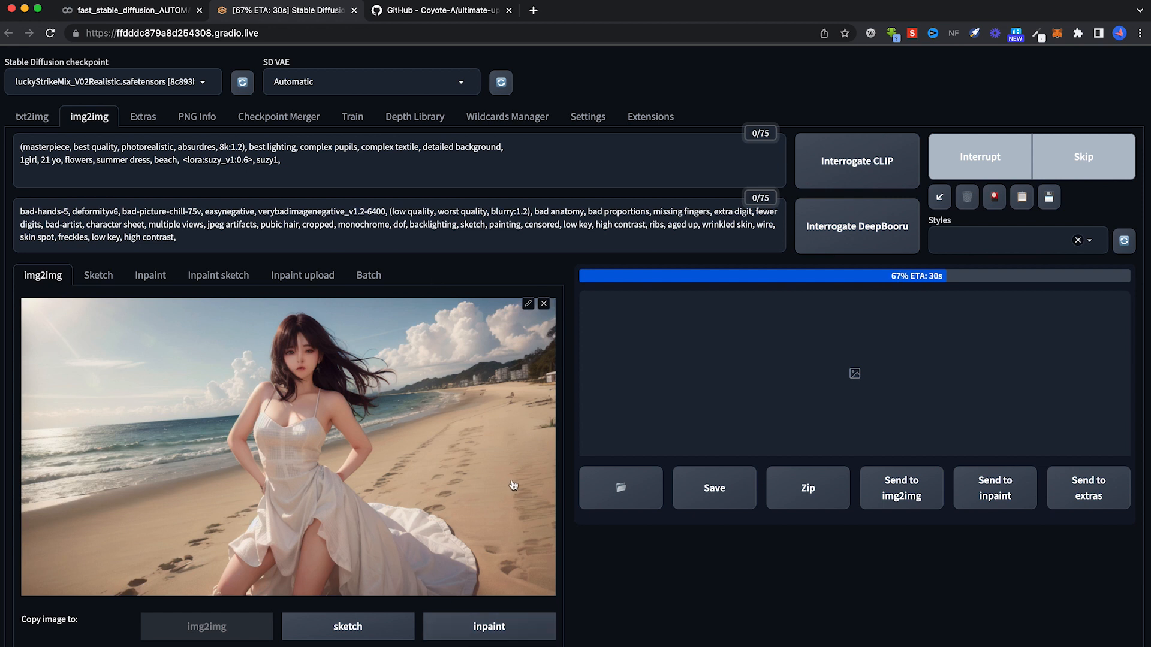
mouse_move(657, 599)
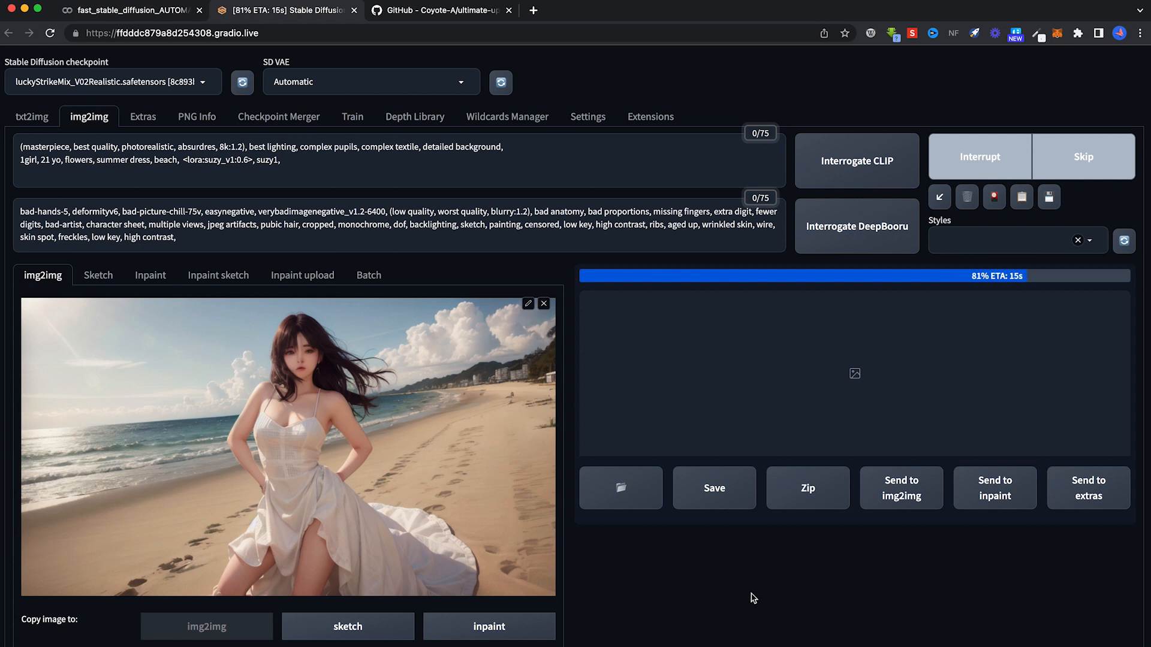
mouse_move(777, 615)
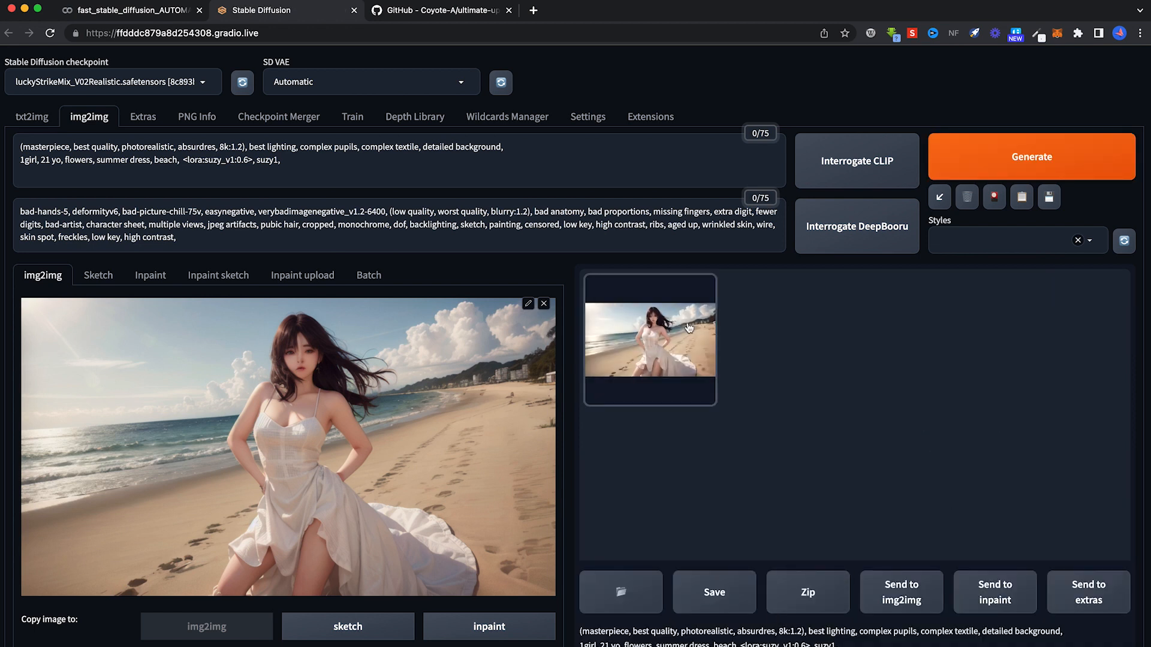
Preview the 1920x1088 upscaled portrait and send it to Extras as the source image.
click(649, 339)
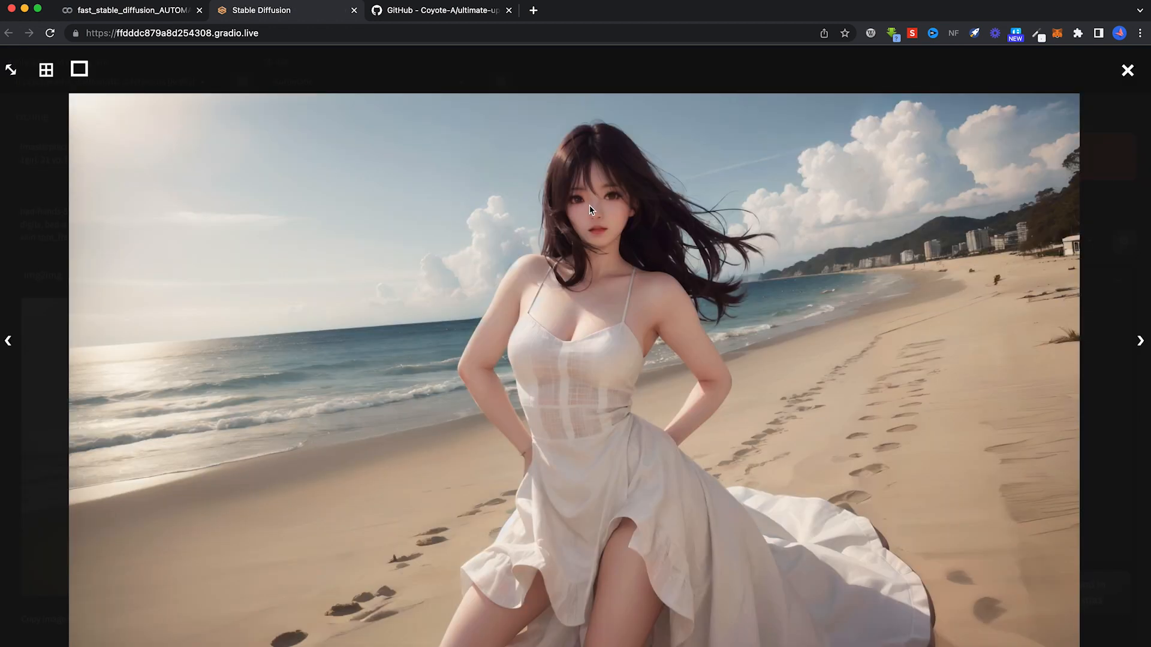
mouse_move(657, 307)
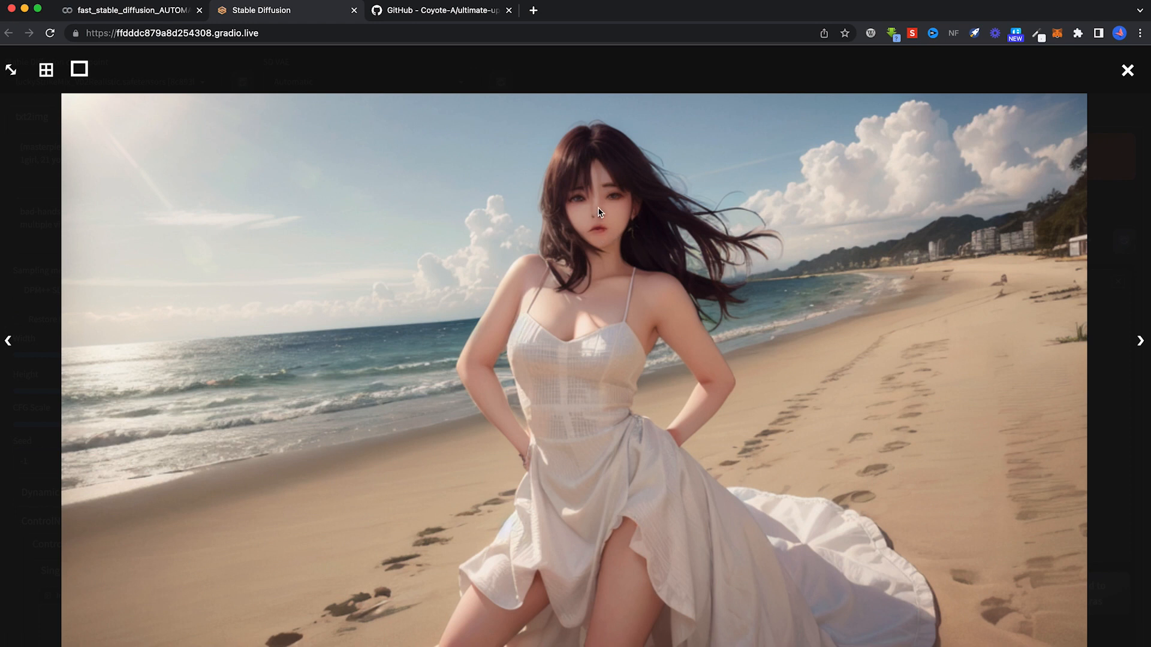
mouse_move(691, 336)
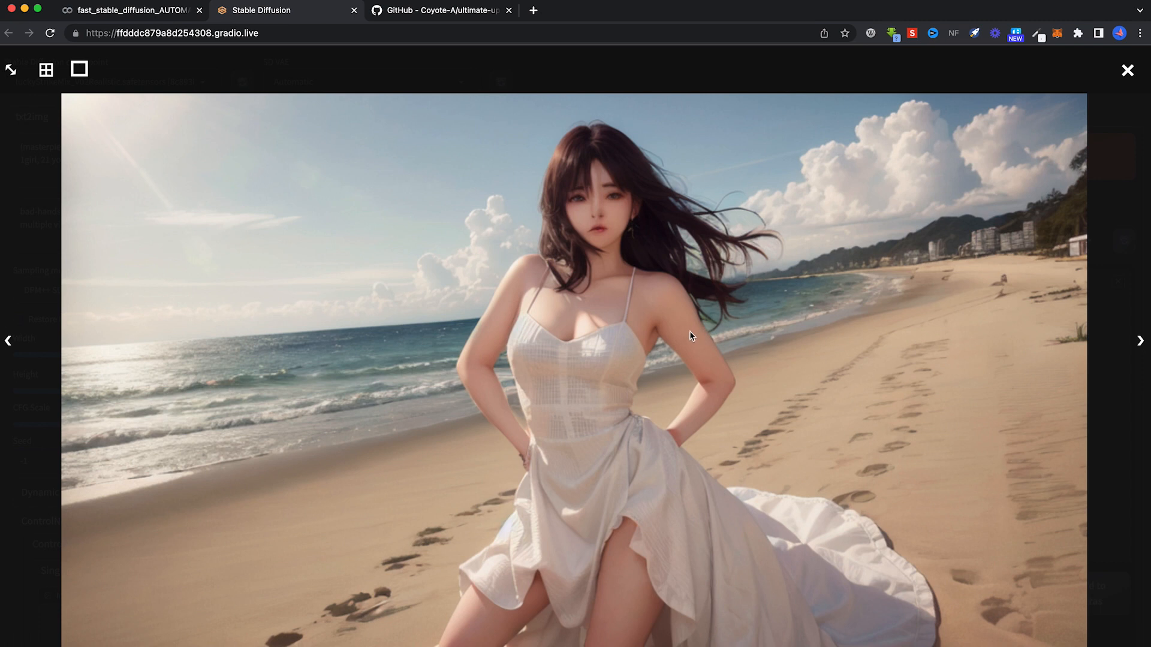
mouse_move(1128, 71)
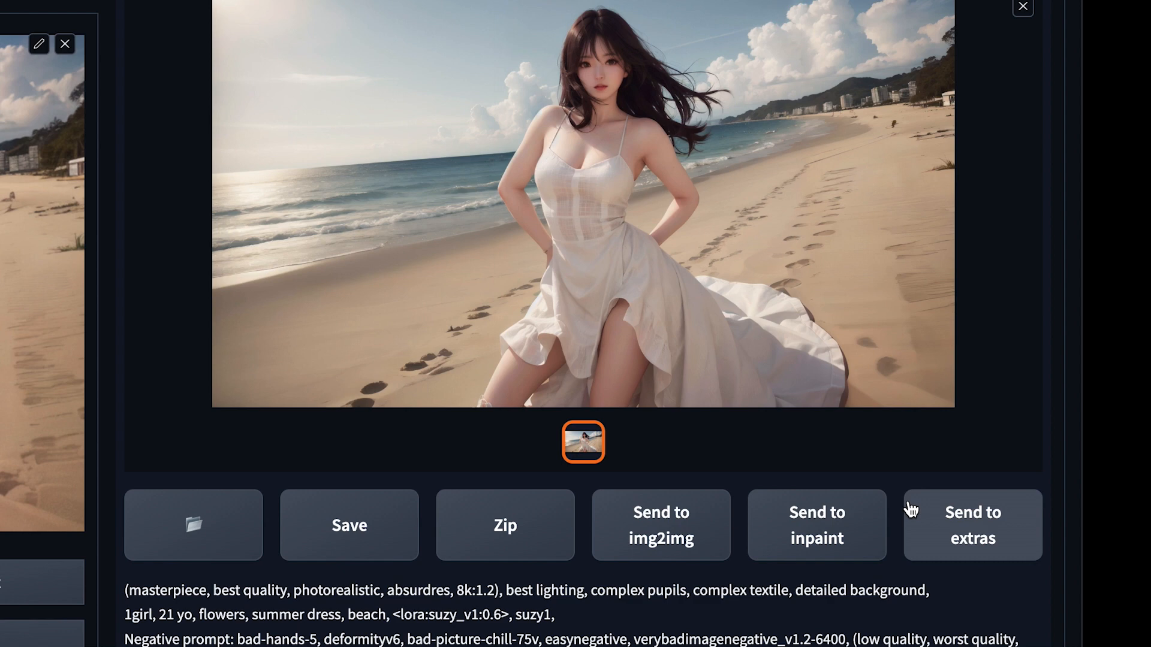
scroll(down, 3)
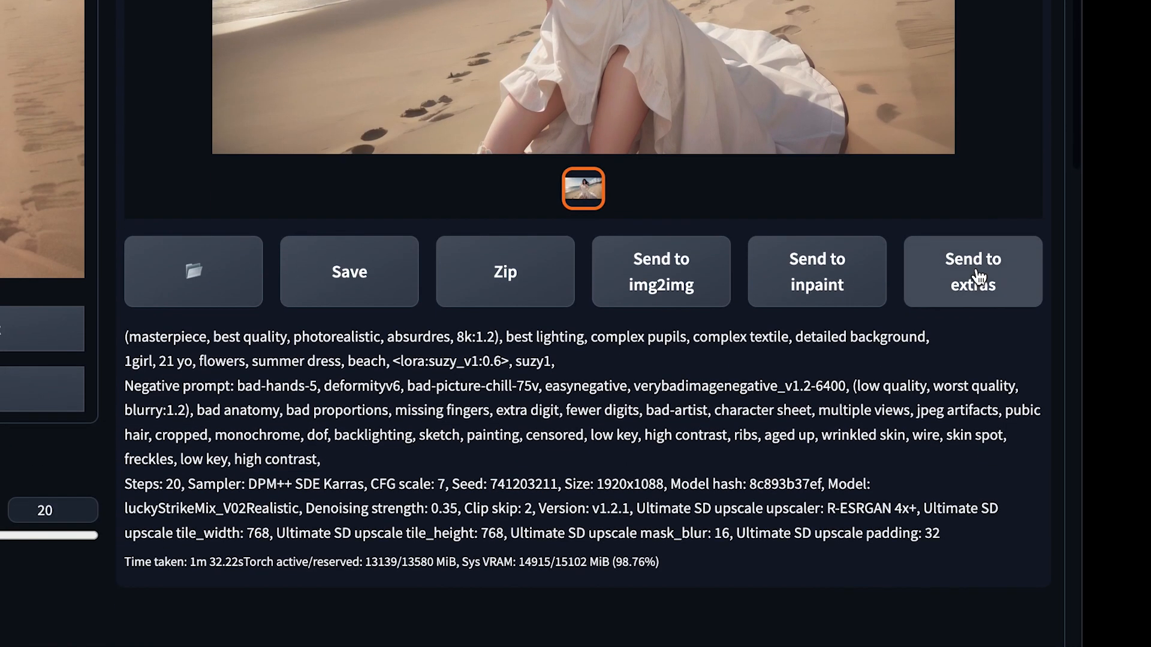
click(972, 271)
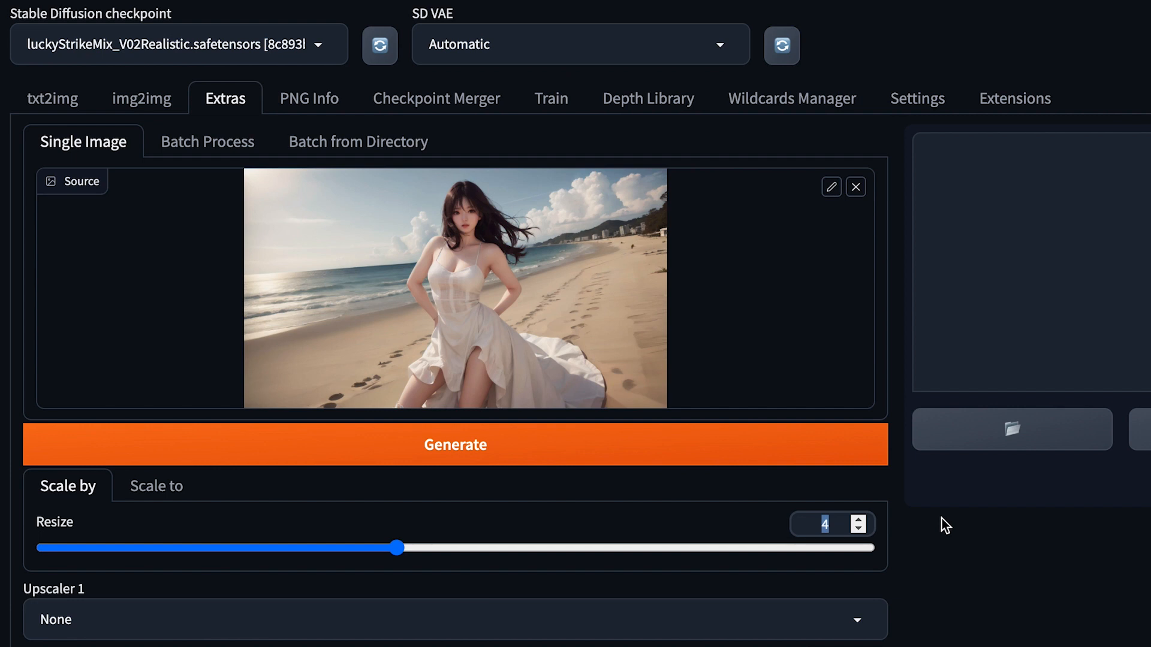
Resize by 2 with 4x-UltraSharp as Upscaler 1 and generate the Extras upscale.
drag(397, 548, 162, 548)
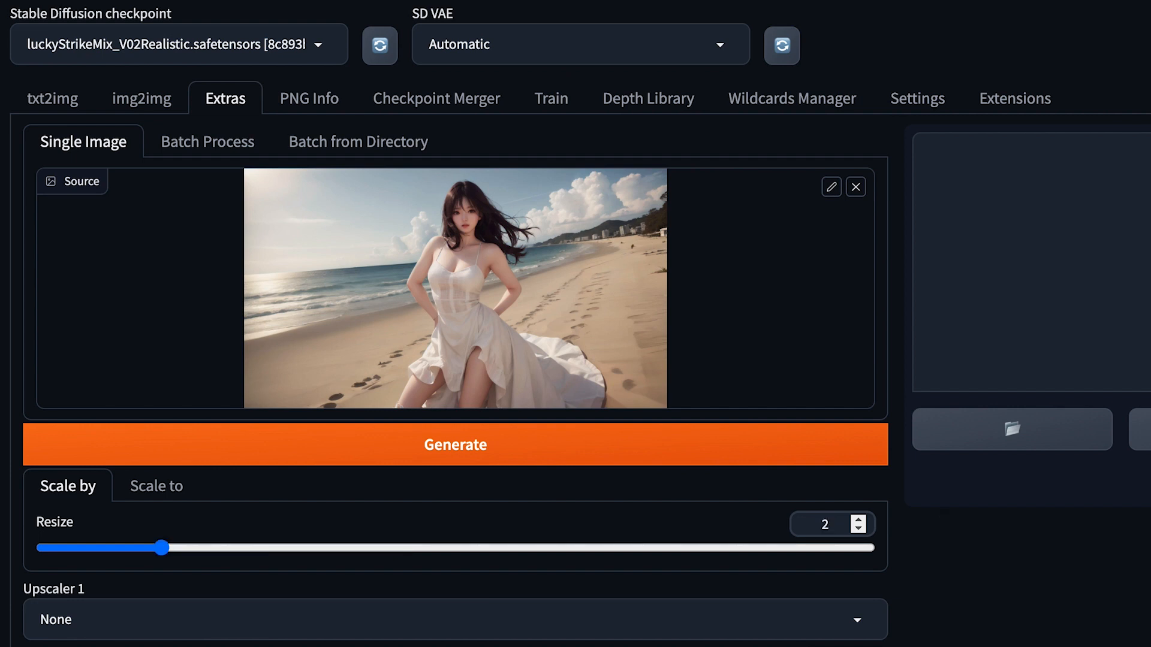
click(455, 619)
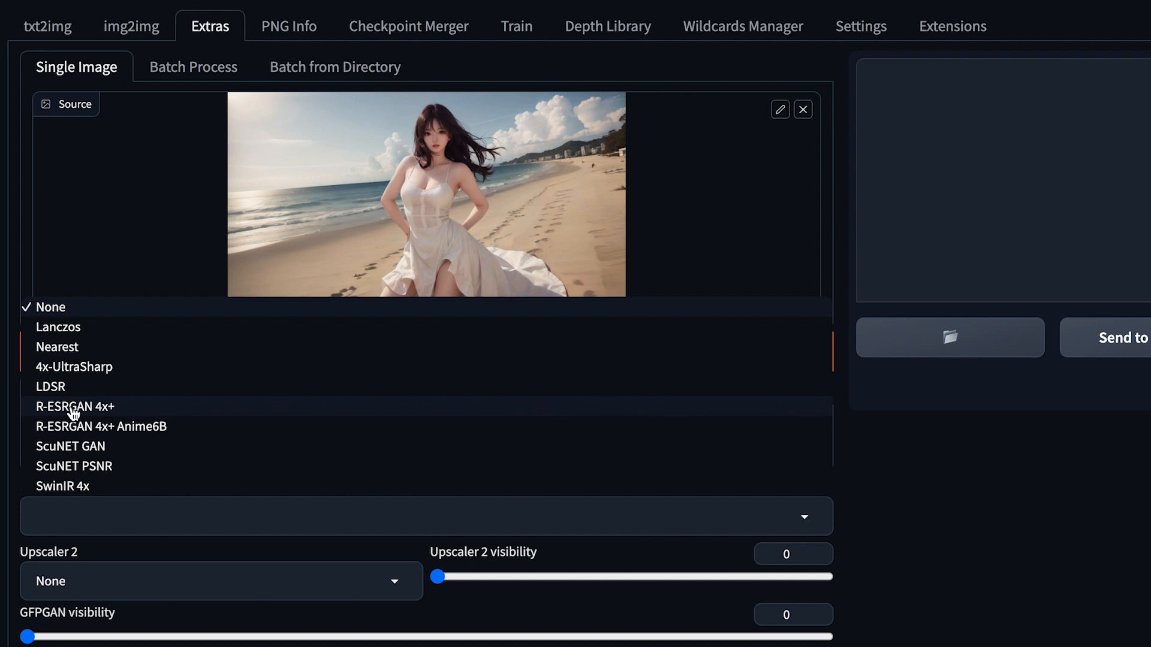
click(73, 366)
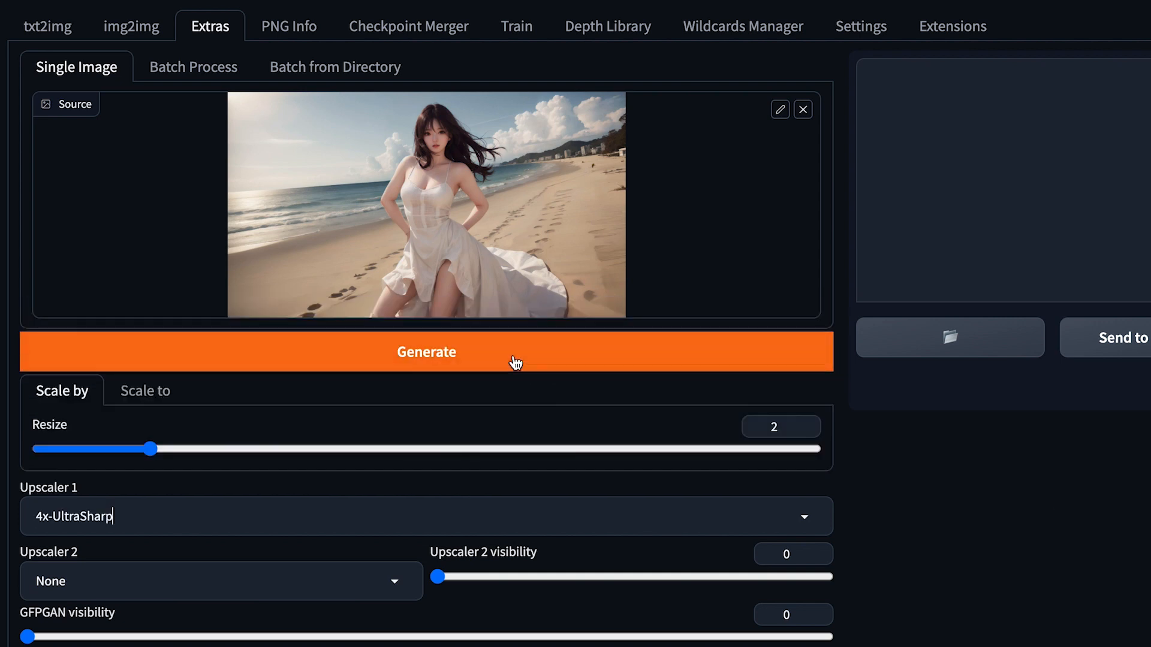
click(425, 351)
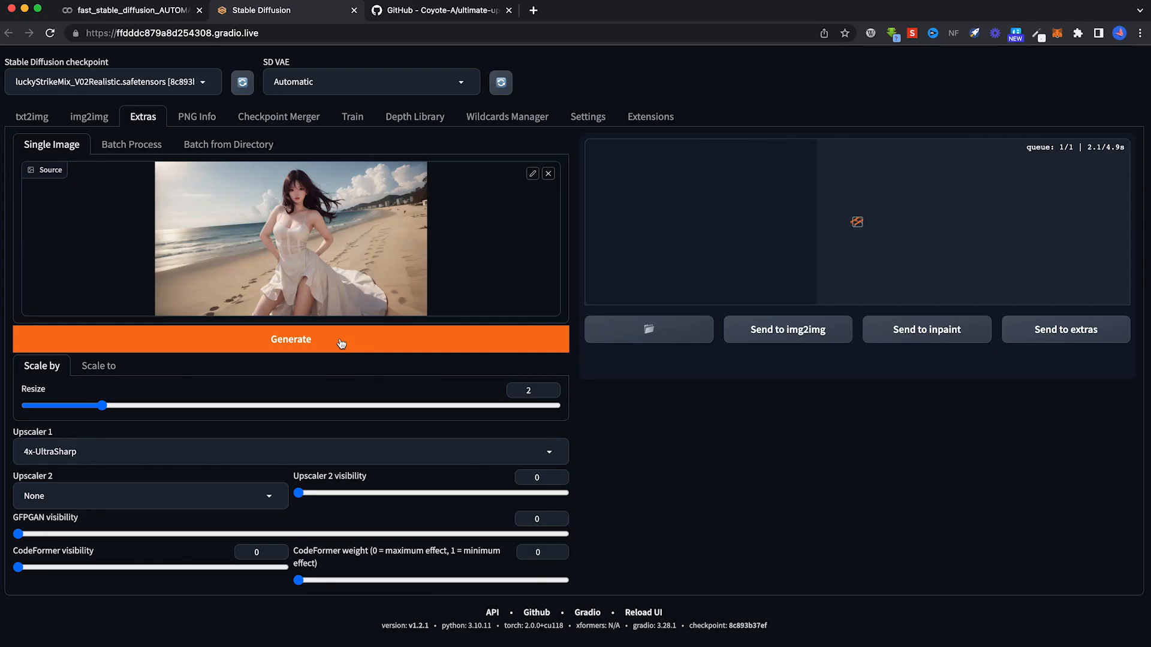
View the doubled 4x-UltraSharp result full size, comparing against the 960x540 original.
click(290, 338)
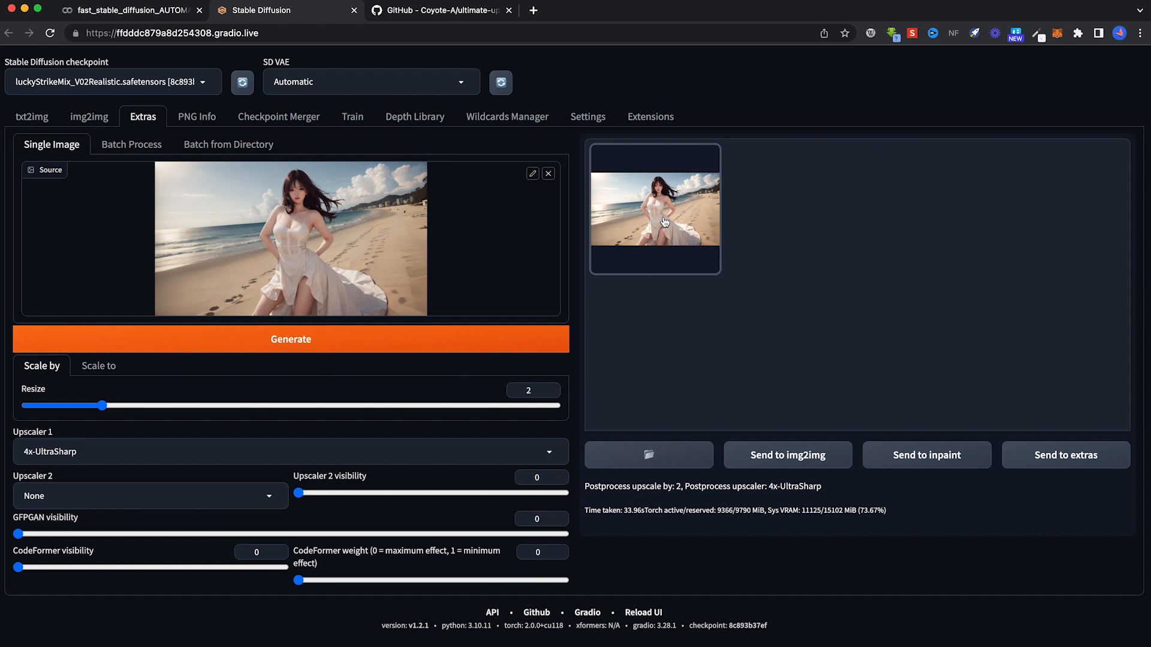
click(654, 208)
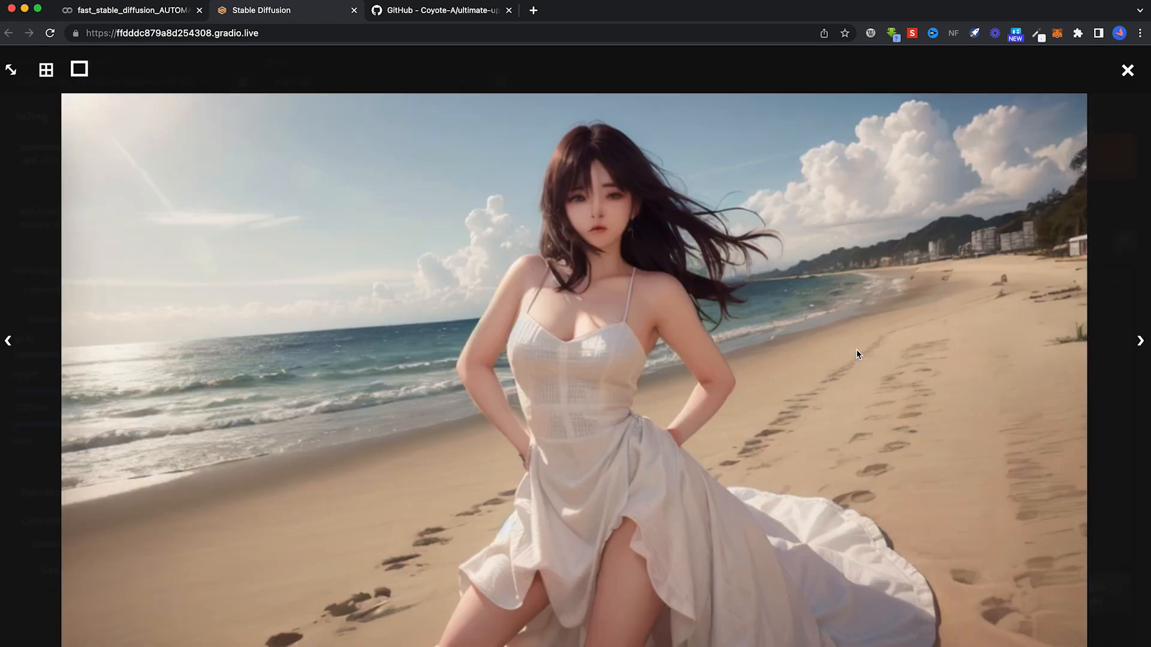
click(1127, 71)
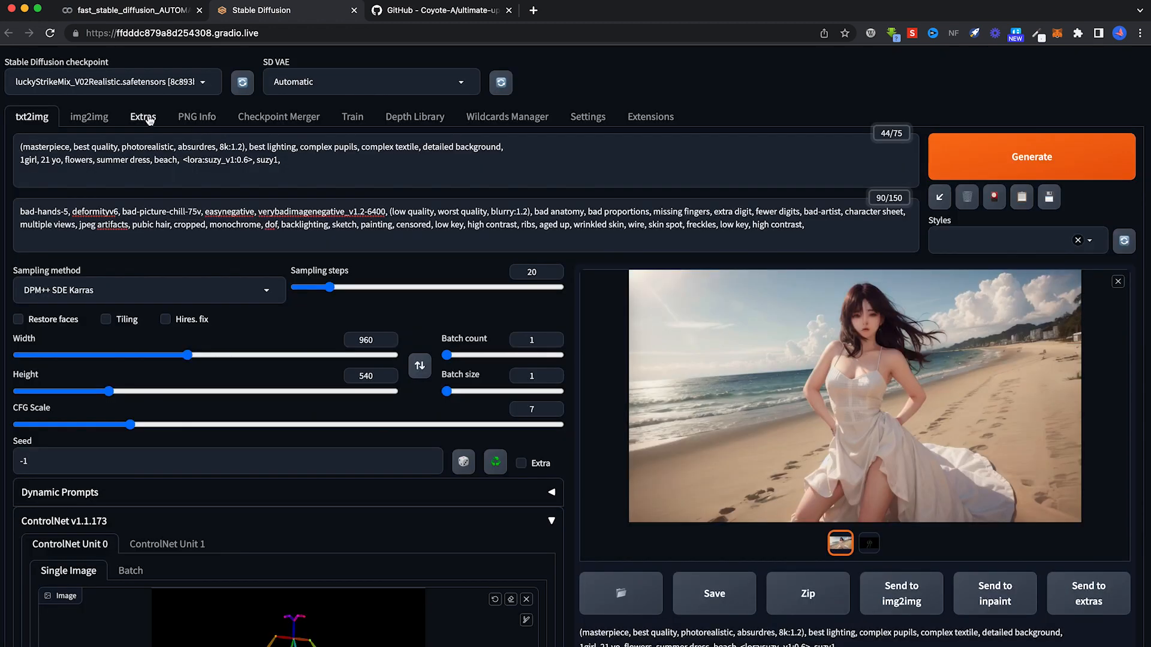
click(853, 394)
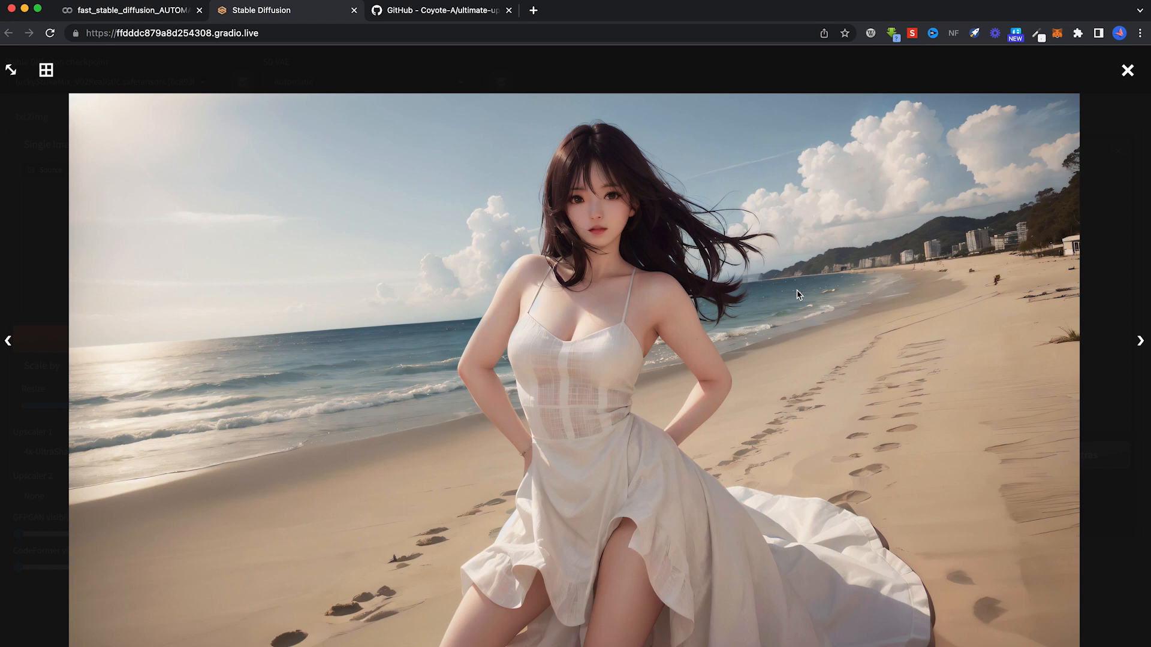